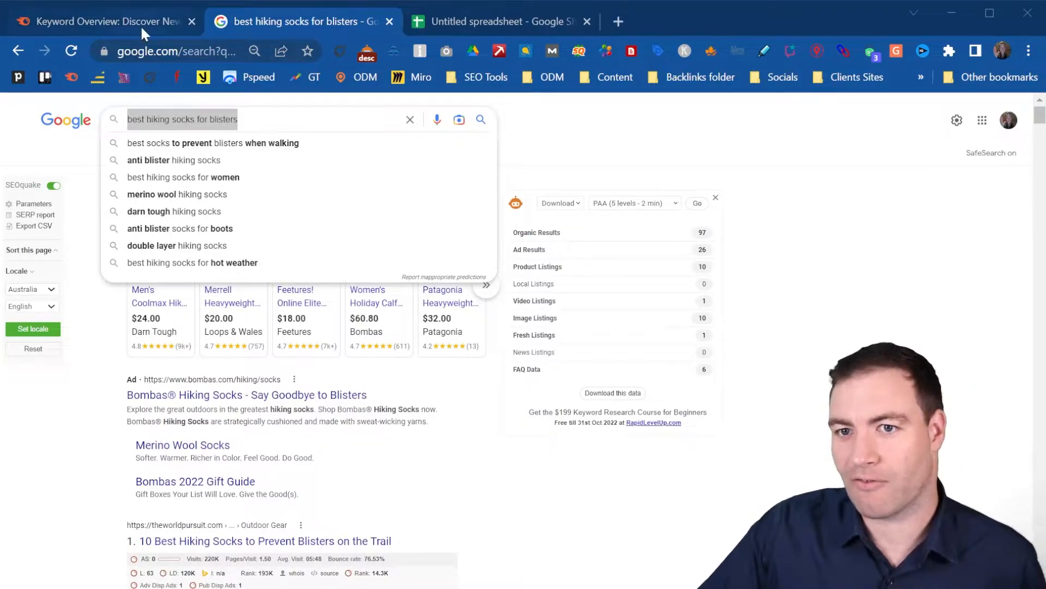
Step: Search Keyword Overview for 'best hiking socks for blisters' (volume 30, 45% difficulty)
{"action": "left_click", "coordinate": [101, 21]}
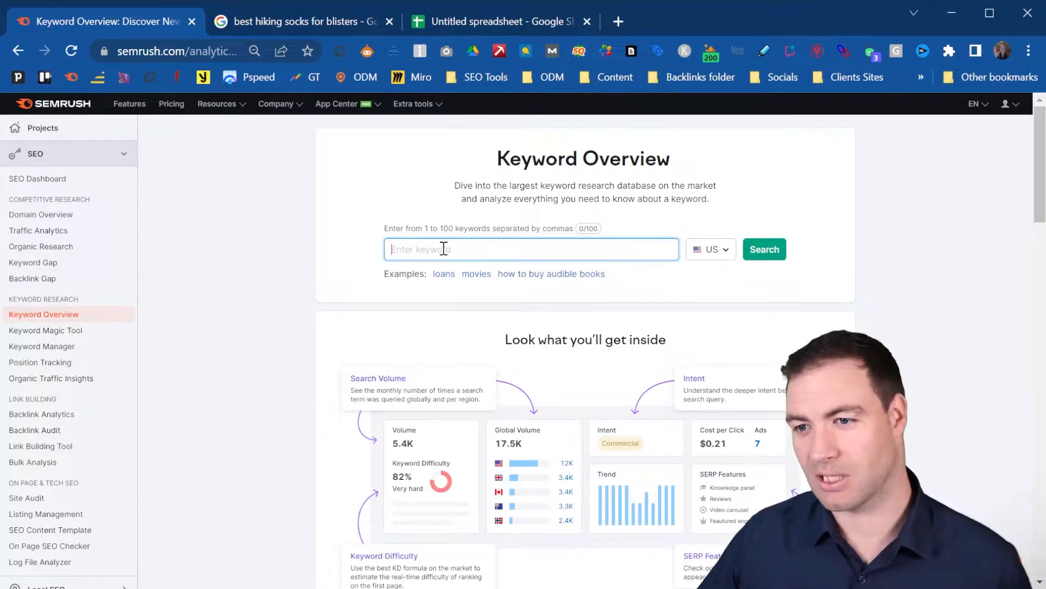
{"action": "type", "text": "best hiking socks for blisters"}
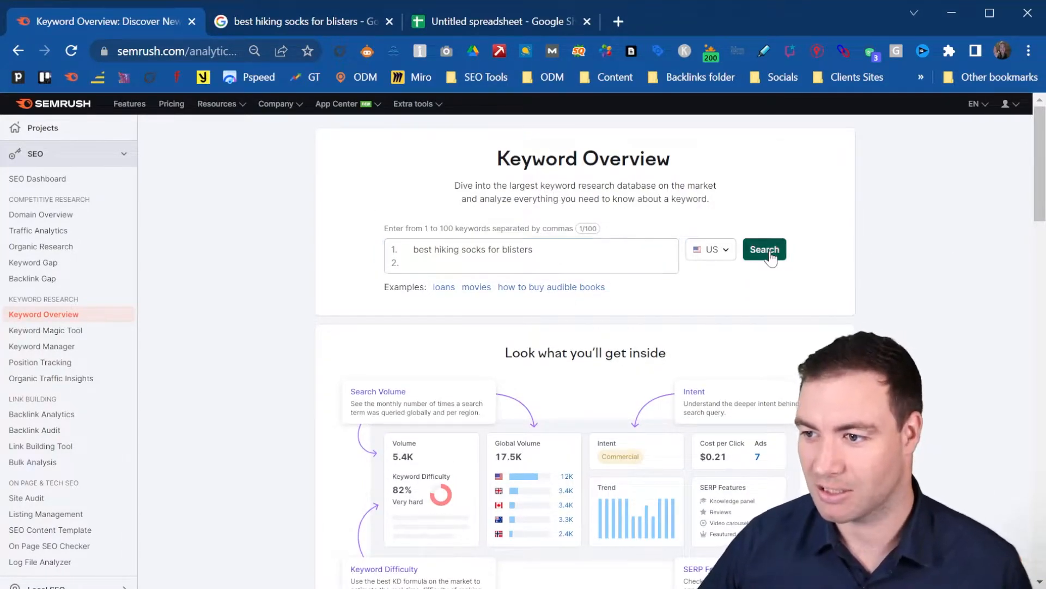
{"action": "left_click", "coordinate": [765, 249]}
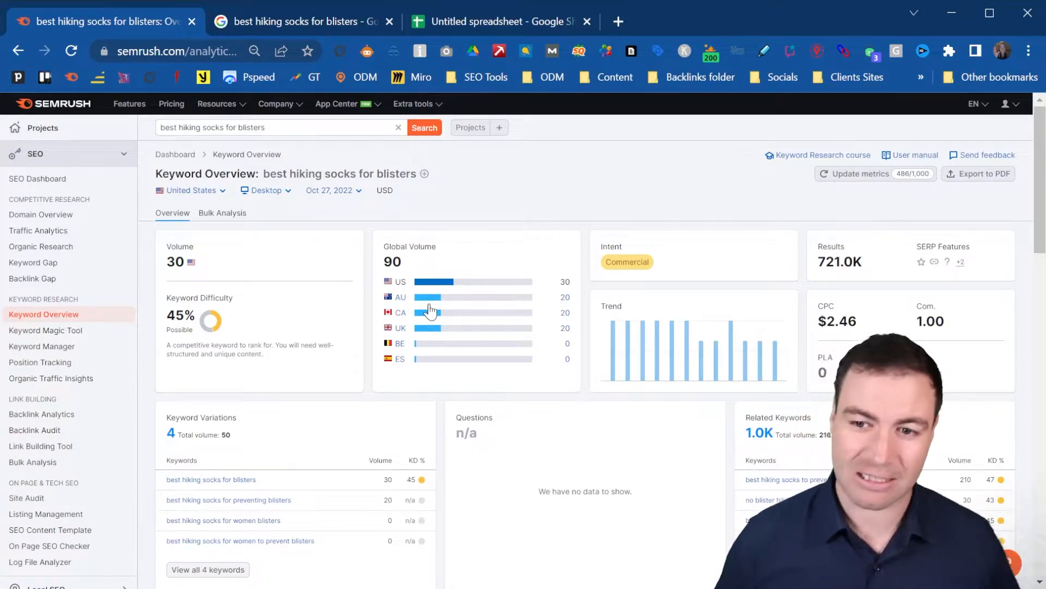
Step: Scroll down to the SERP Analysis table listing the top 10 ranking pages
{"action": "scroll", "scroll_direction": "down", "scroll_amount": 3}
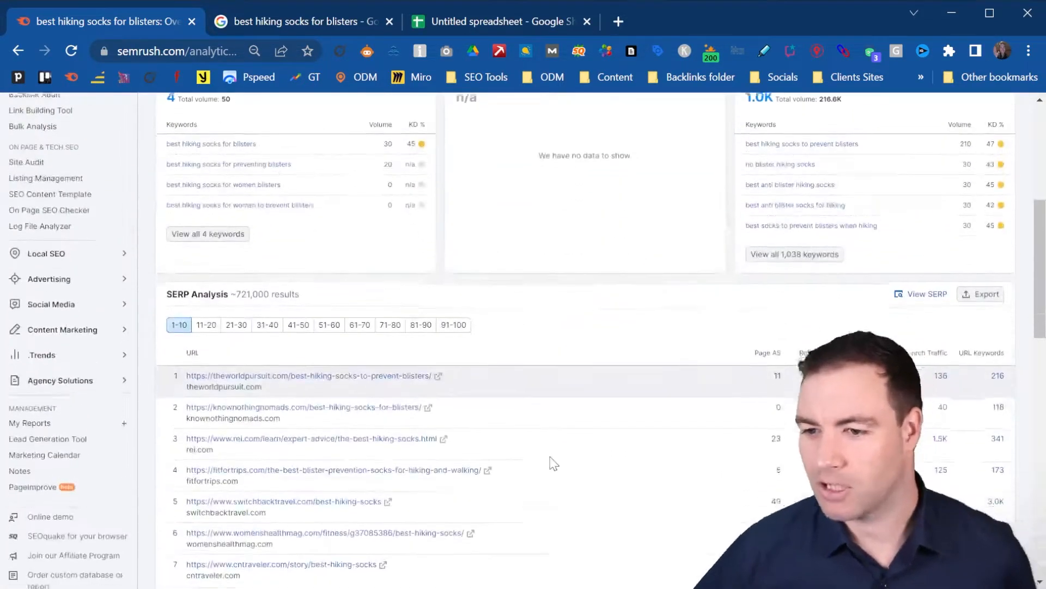
{"action": "scroll", "scroll_direction": "down", "scroll_amount": 3}
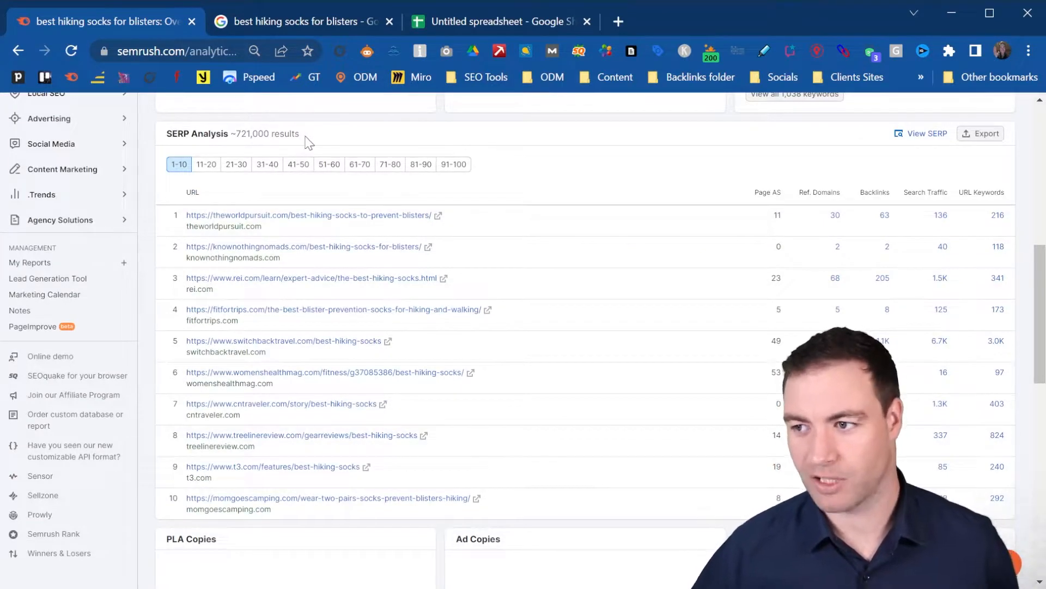
{"action": "mouse_move", "coordinate": [265, 132]}
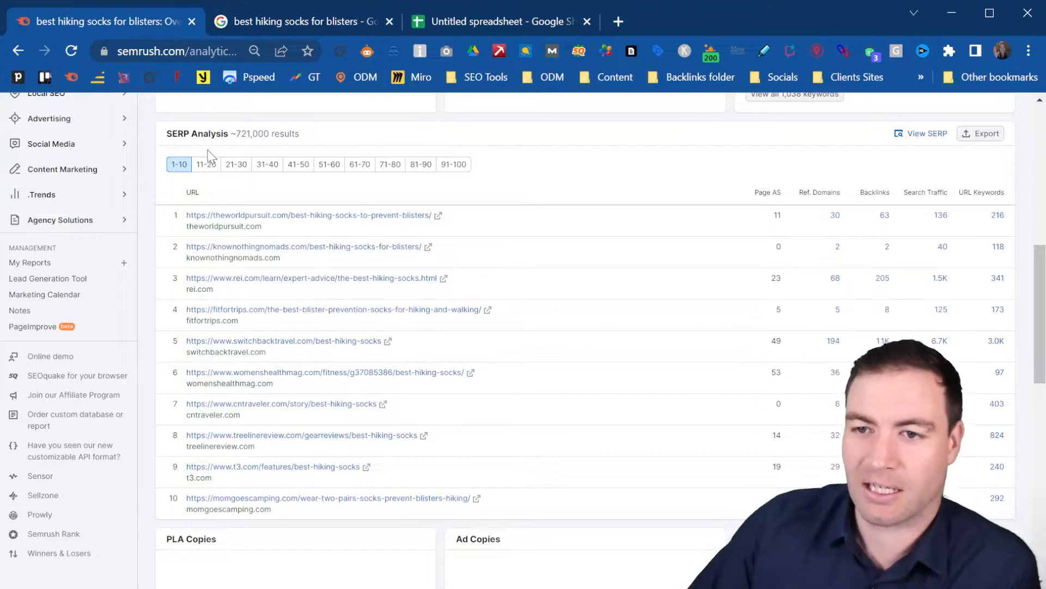
{"action": "mouse_move", "coordinate": [527, 80]}
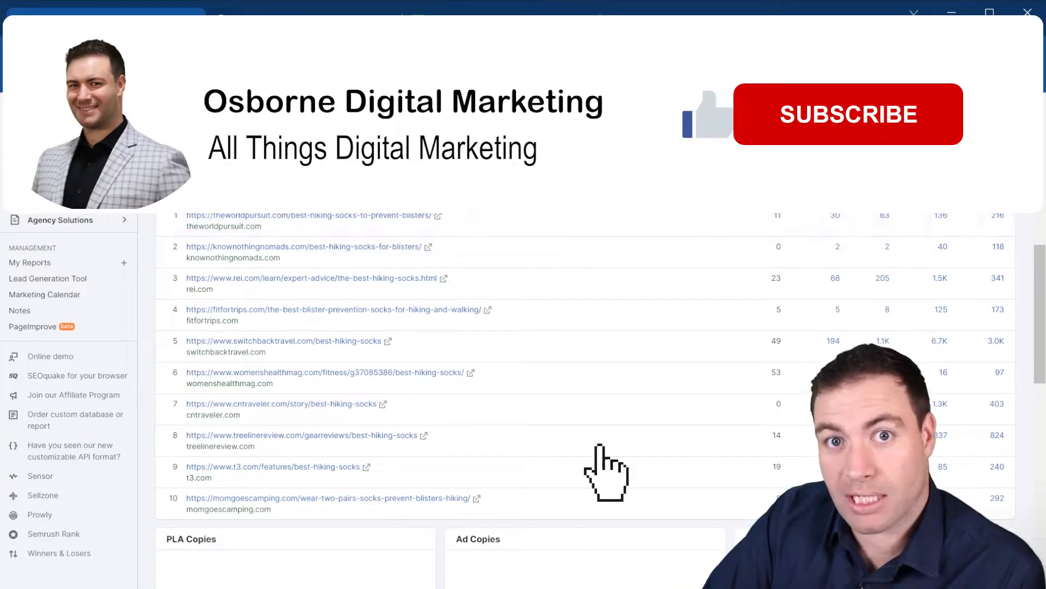
{"action": "left_click", "coordinate": [847, 114]}
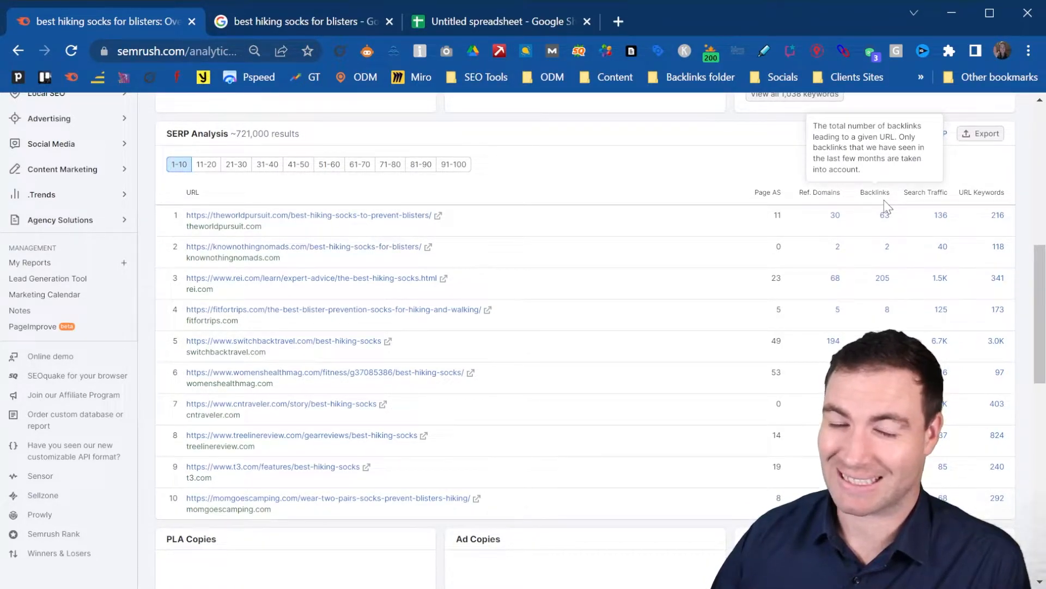
{"action": "mouse_move", "coordinate": [871, 262]}
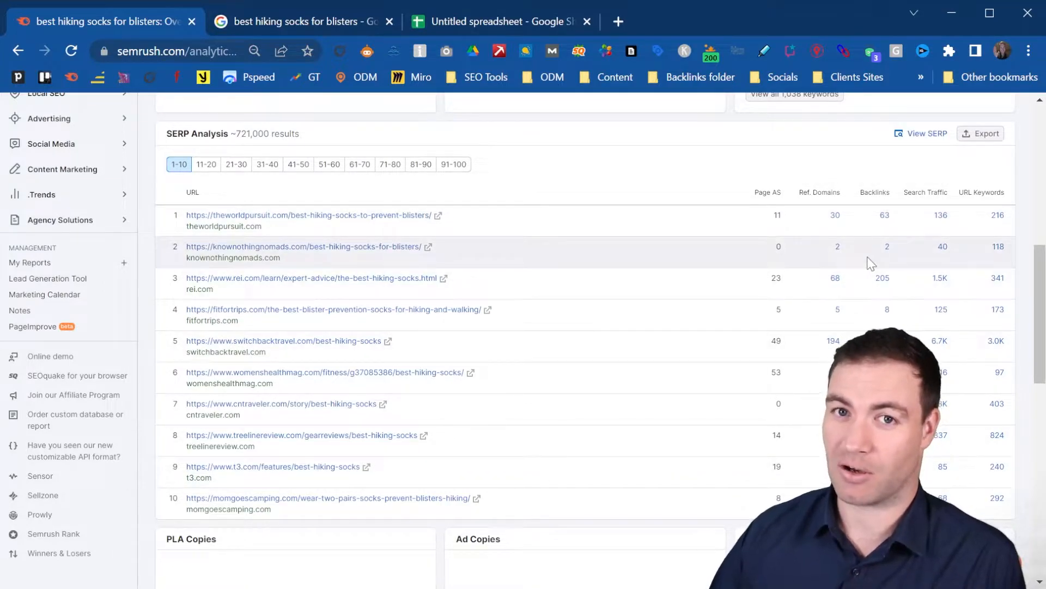
{"action": "mouse_move", "coordinate": [876, 192]}
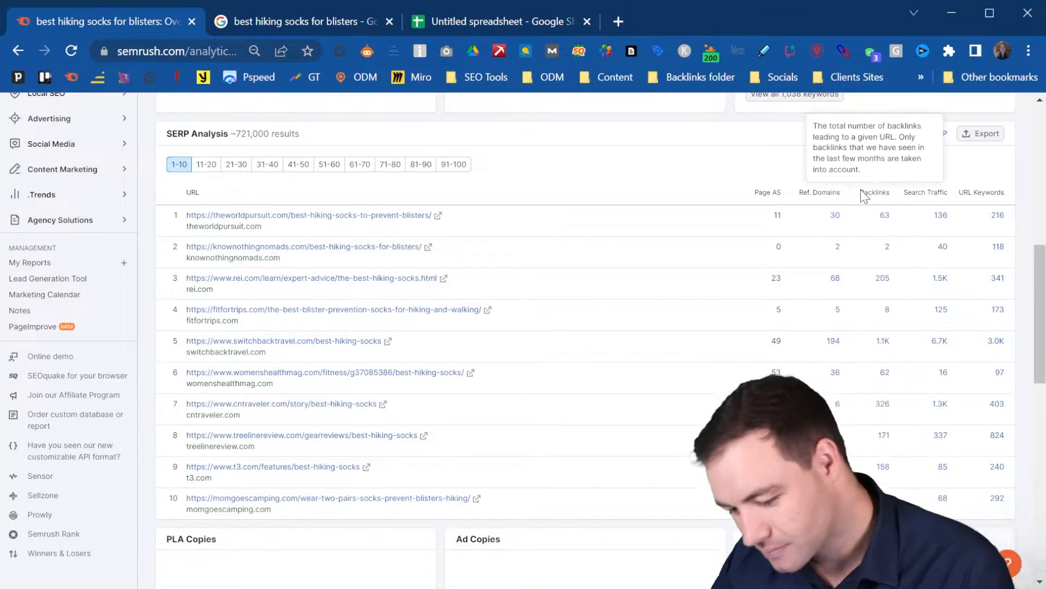
{"action": "mouse_move", "coordinate": [924, 322]}
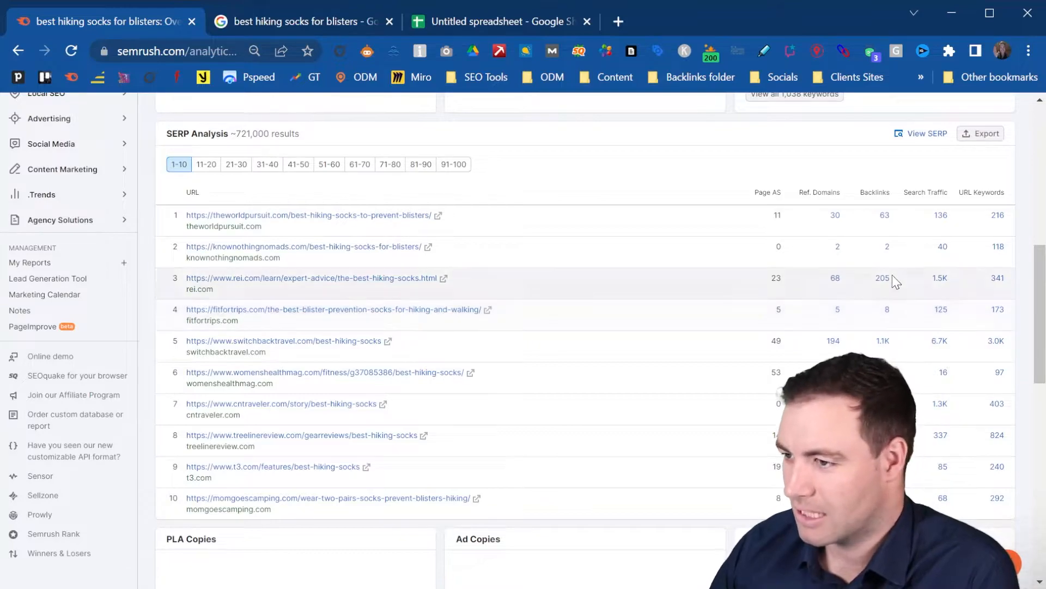
{"action": "mouse_move", "coordinate": [884, 345]}
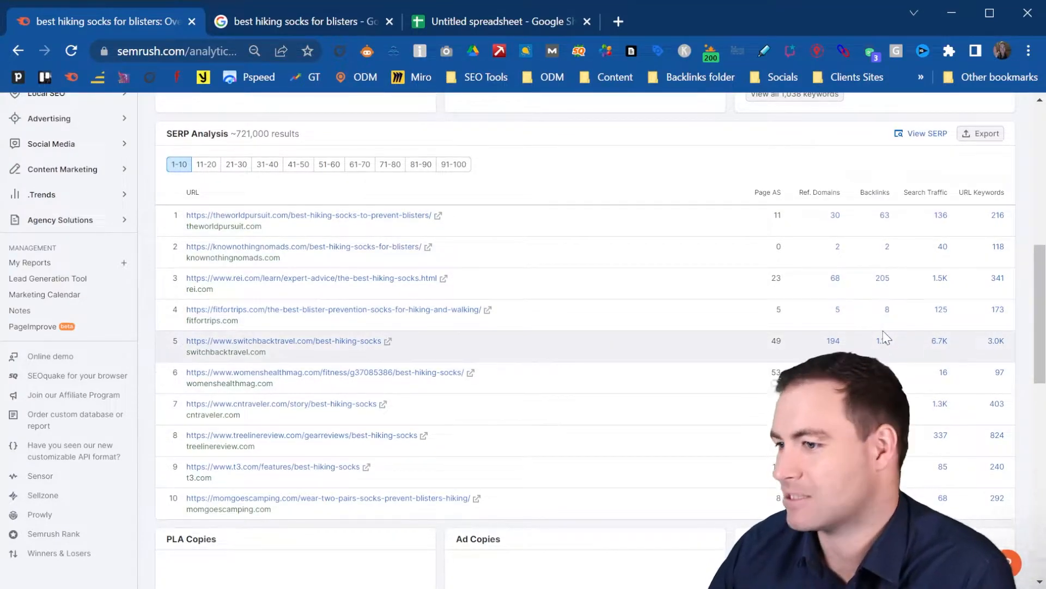
{"action": "mouse_move", "coordinate": [886, 334]}
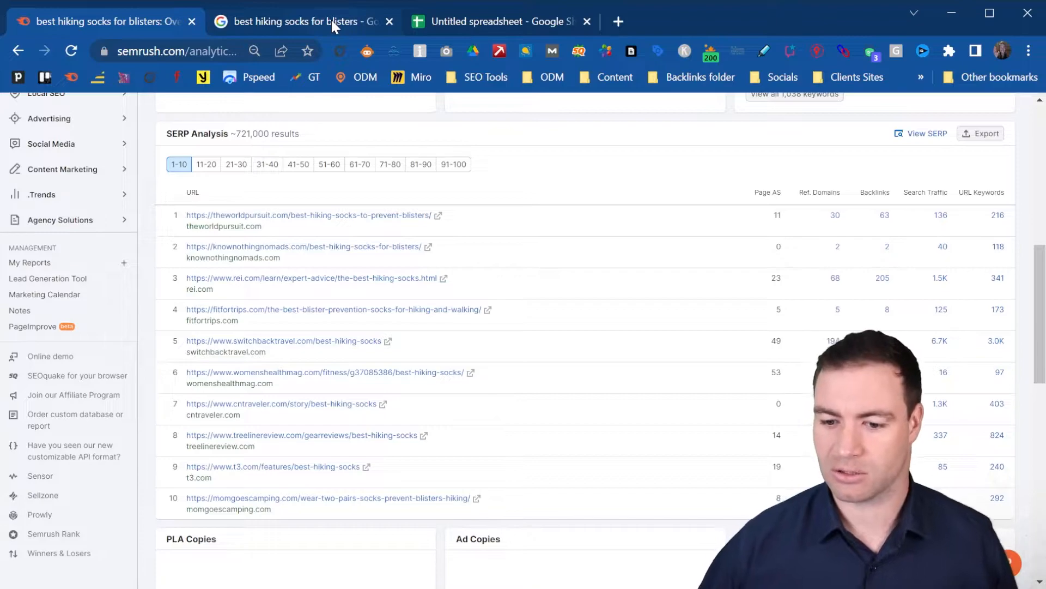
Step: Switch to the Google results and scroll to the organic listings with SEOquake metrics
{"action": "left_click", "coordinate": [304, 21]}
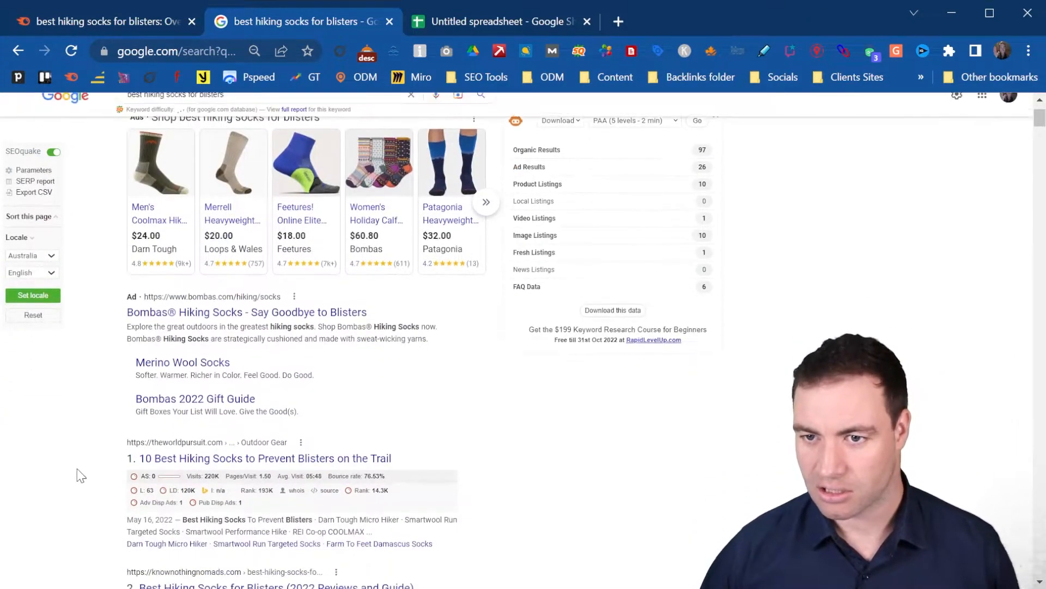
{"action": "scroll", "scroll_direction": "down", "scroll_amount": 3}
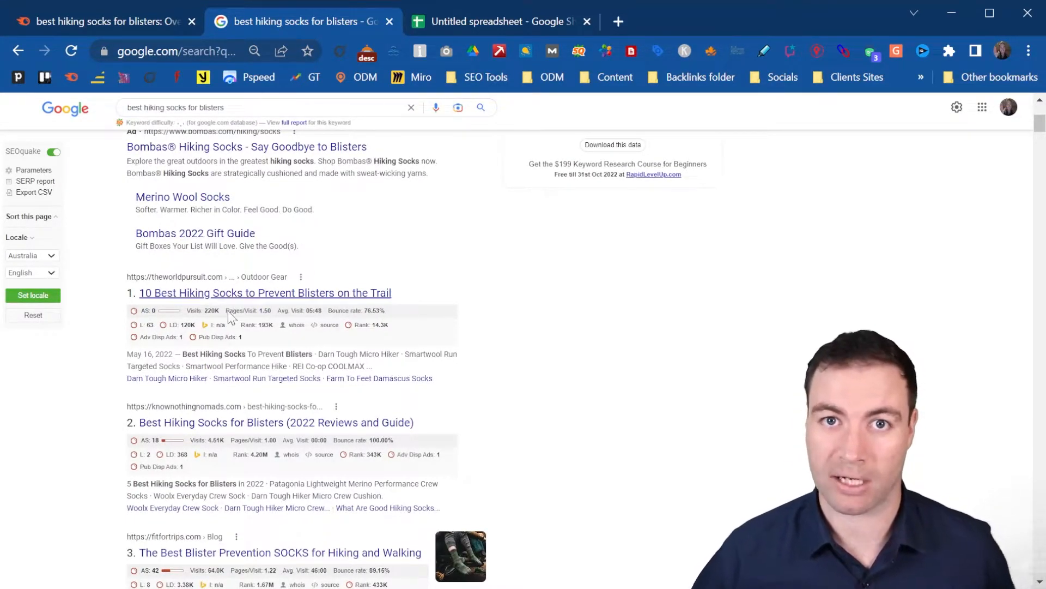
{"action": "mouse_move", "coordinate": [256, 327]}
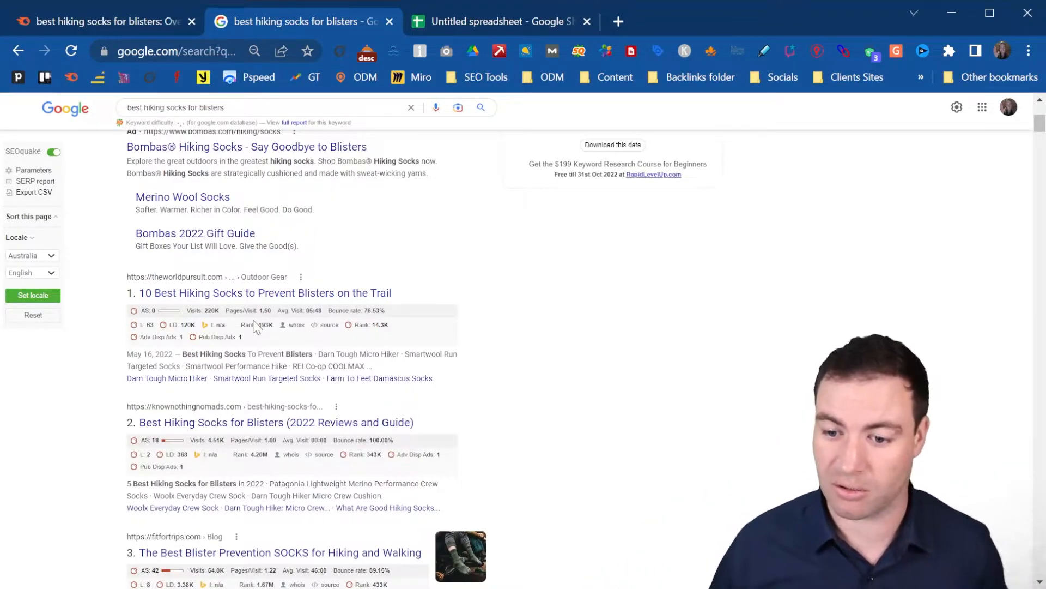
{"action": "mouse_move", "coordinate": [459, 414]}
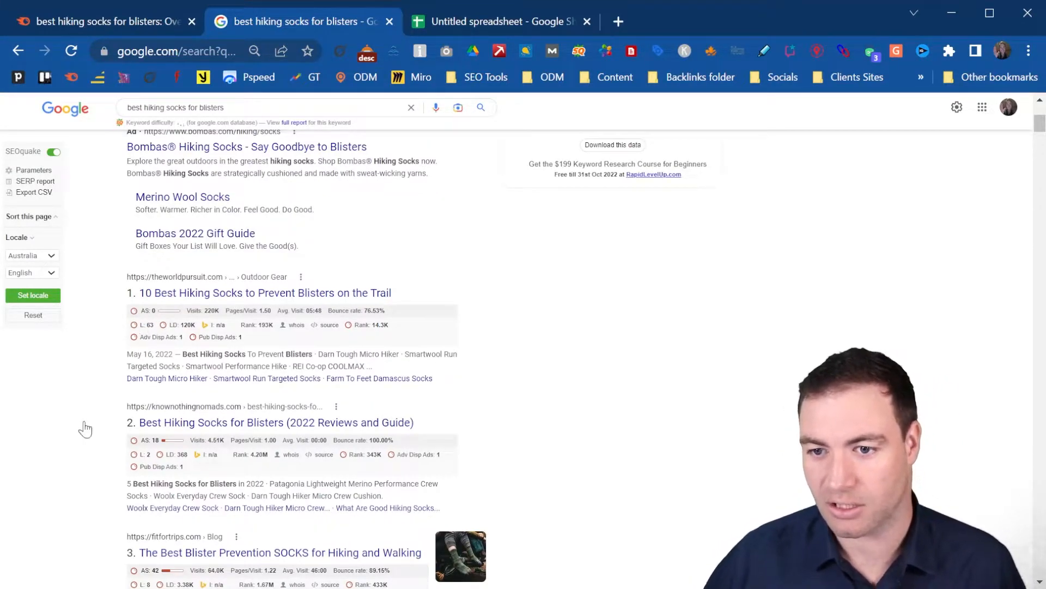
{"action": "mouse_move", "coordinate": [142, 323]}
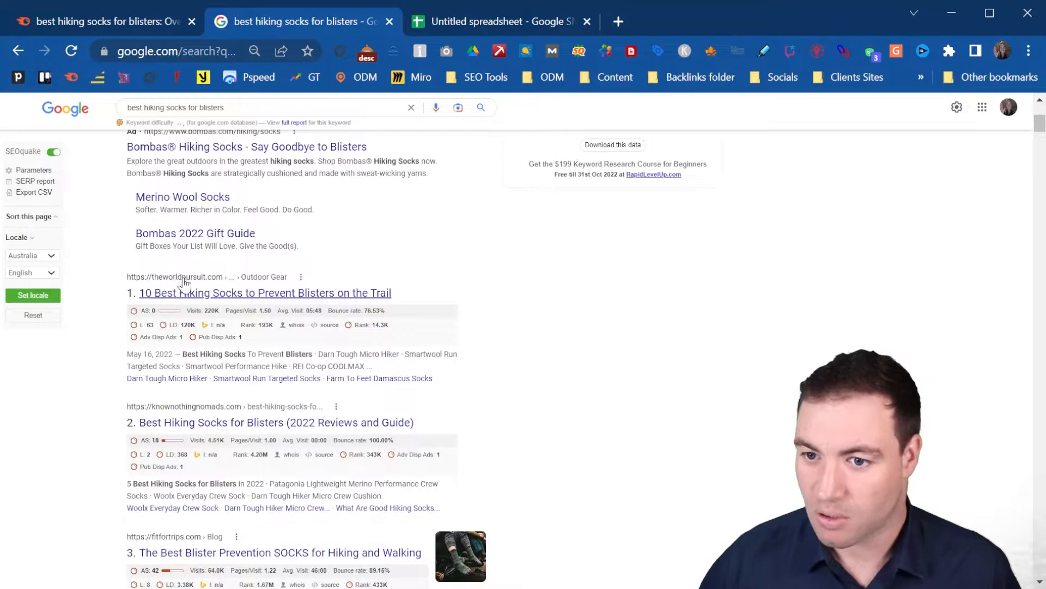
{"action": "mouse_move", "coordinate": [140, 327]}
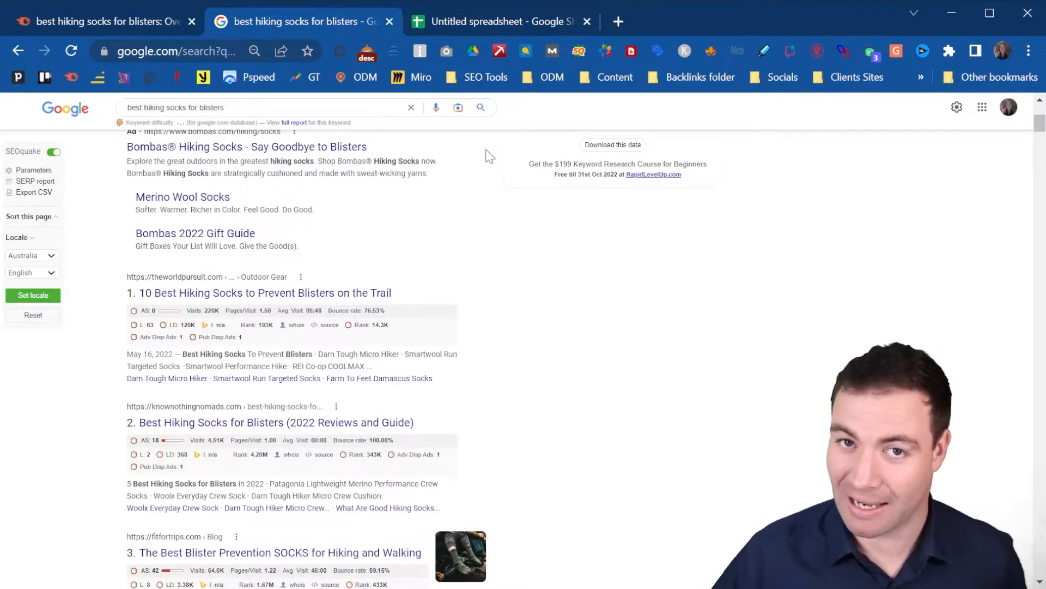
{"action": "mouse_move", "coordinate": [247, 294]}
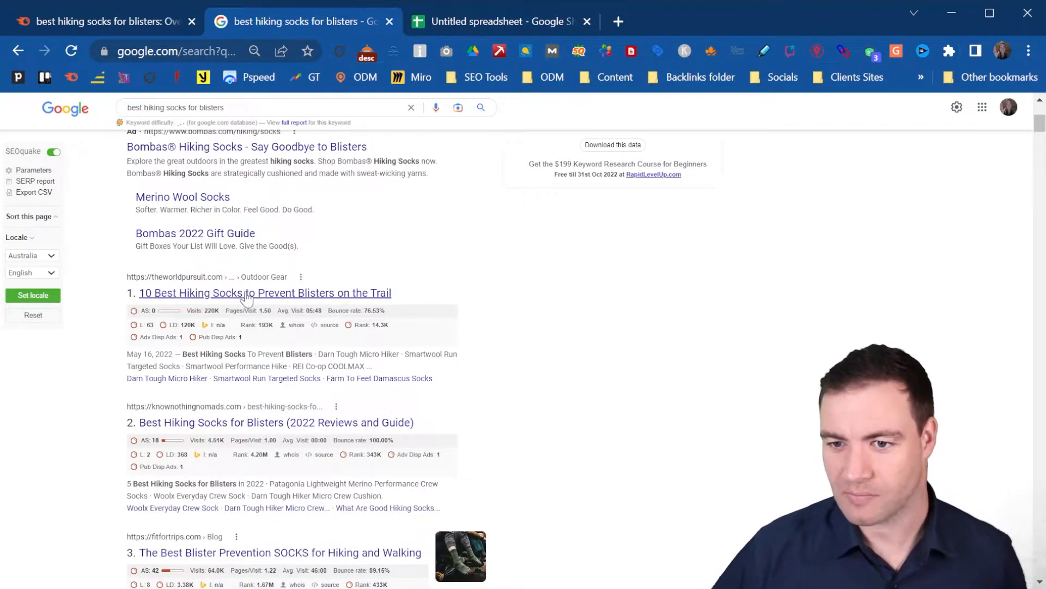
Step: Open the top three organic results for the keyword in new tabs
{"action": "left_click", "coordinate": [265, 292]}
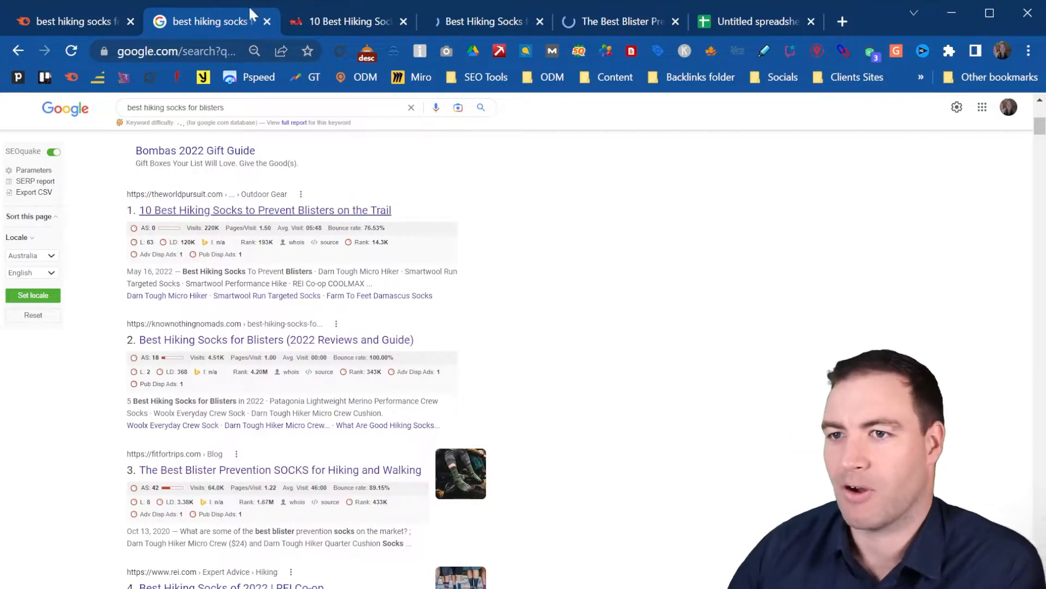
{"action": "mouse_move", "coordinate": [324, 25]}
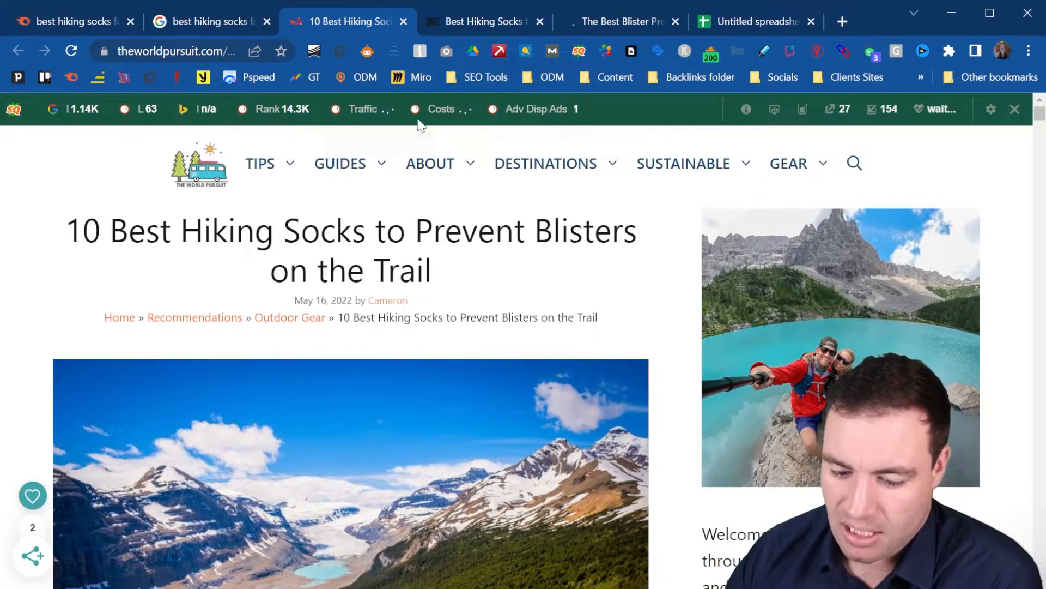
{"action": "mouse_move", "coordinate": [746, 109]}
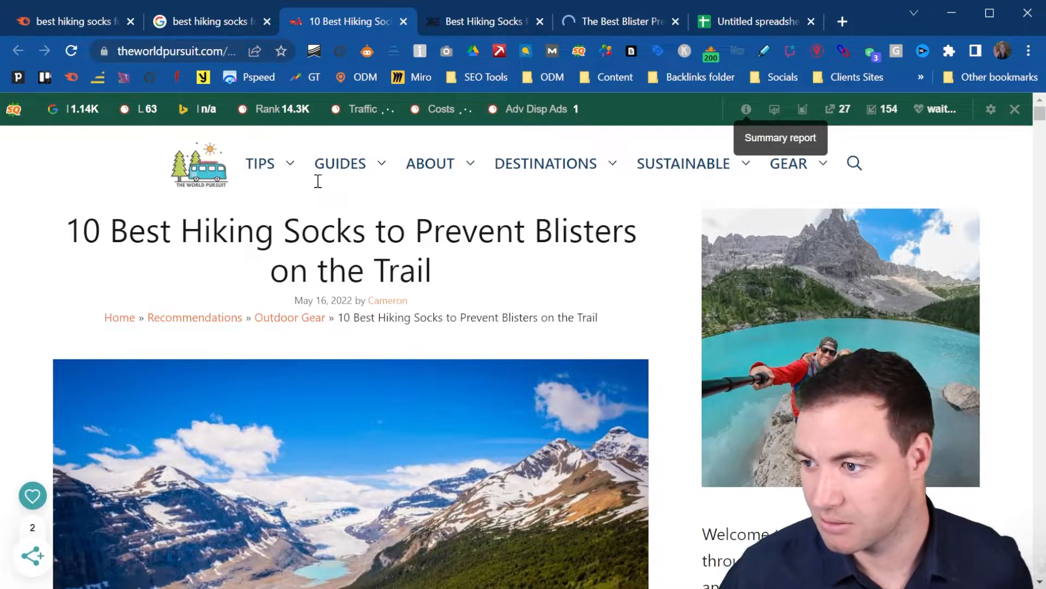
{"action": "mouse_move", "coordinate": [354, 197]}
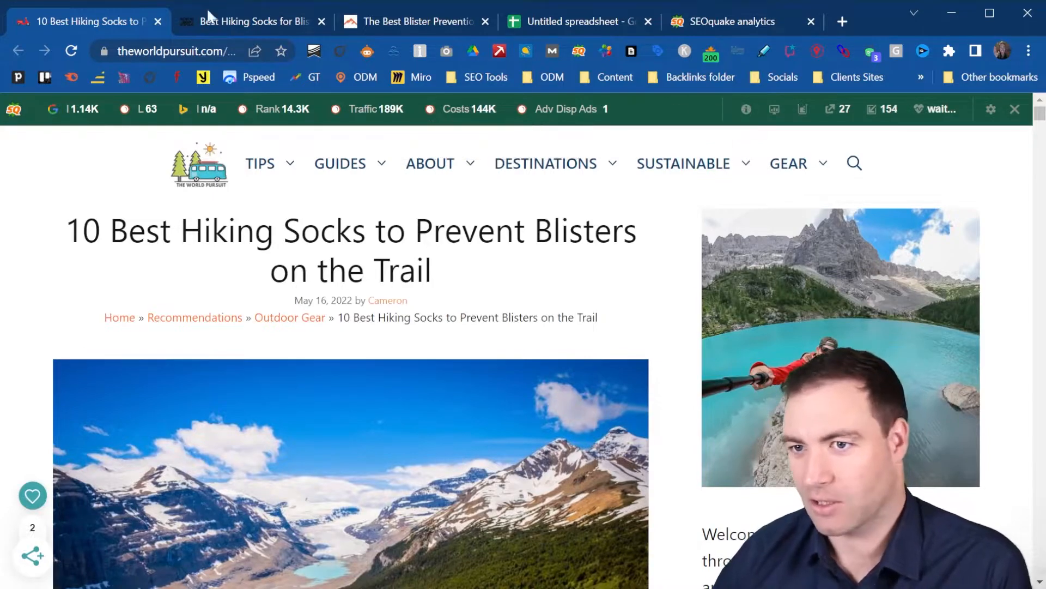
Step: Open SEOquake summary reports for Know Nothing Nomads and fitfortrips, then close two article tabs
{"action": "left_click", "coordinate": [252, 21]}
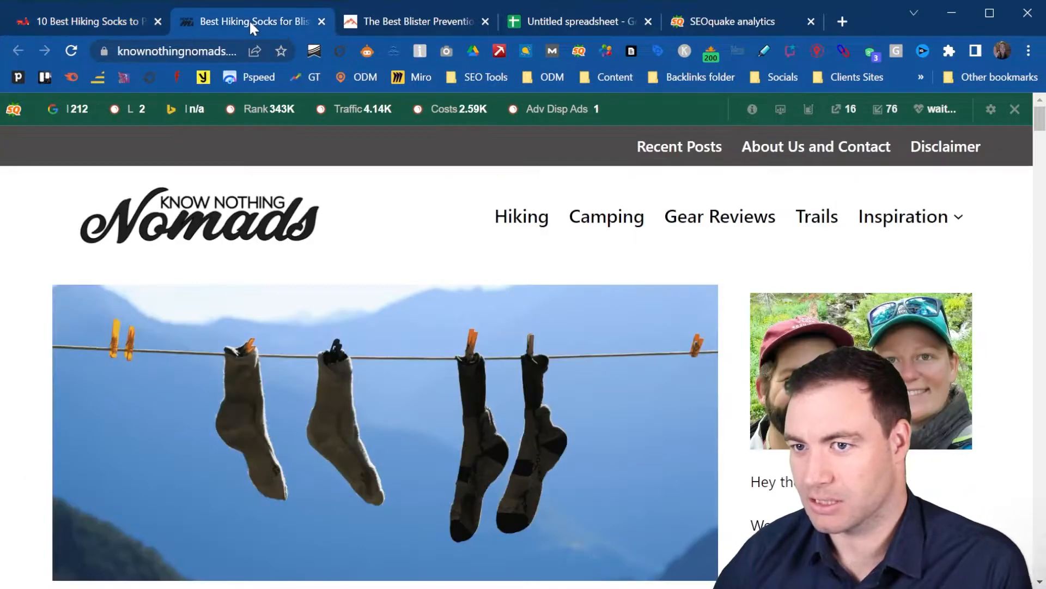
{"action": "mouse_move", "coordinate": [753, 109]}
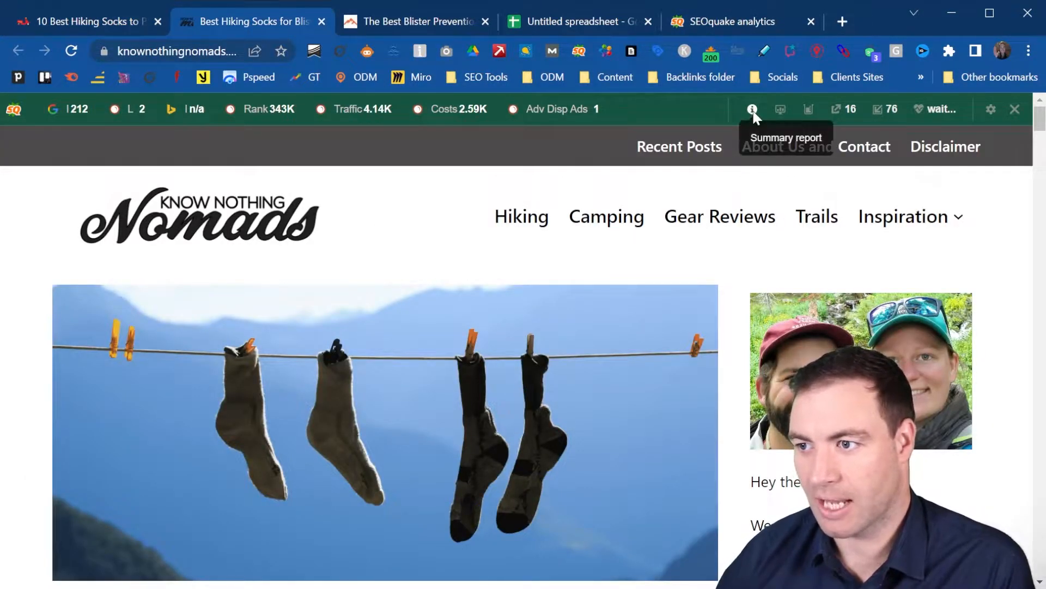
{"action": "left_click", "coordinate": [752, 109]}
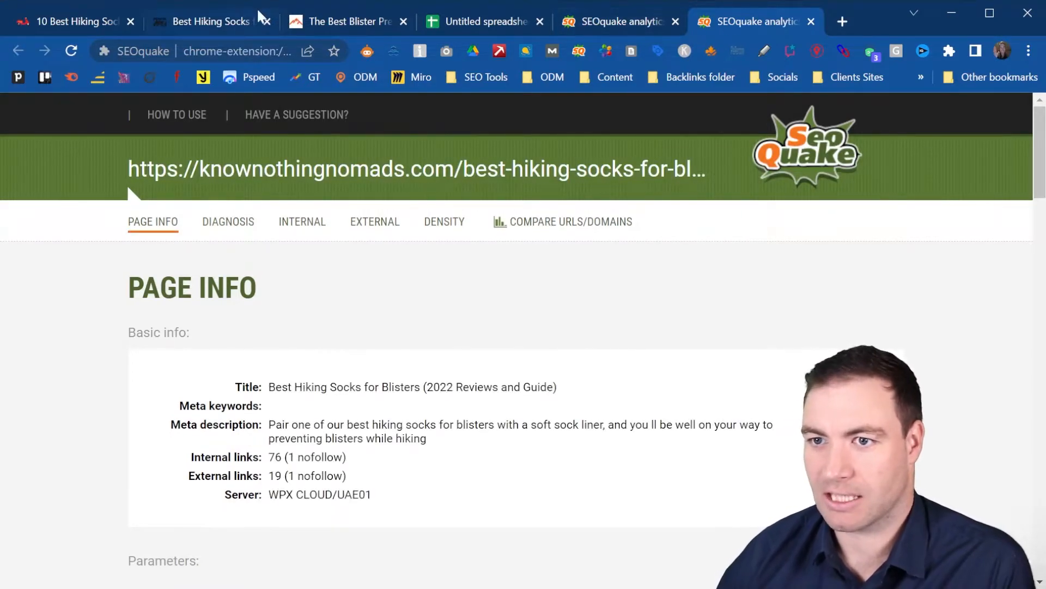
{"action": "left_click", "coordinate": [344, 21]}
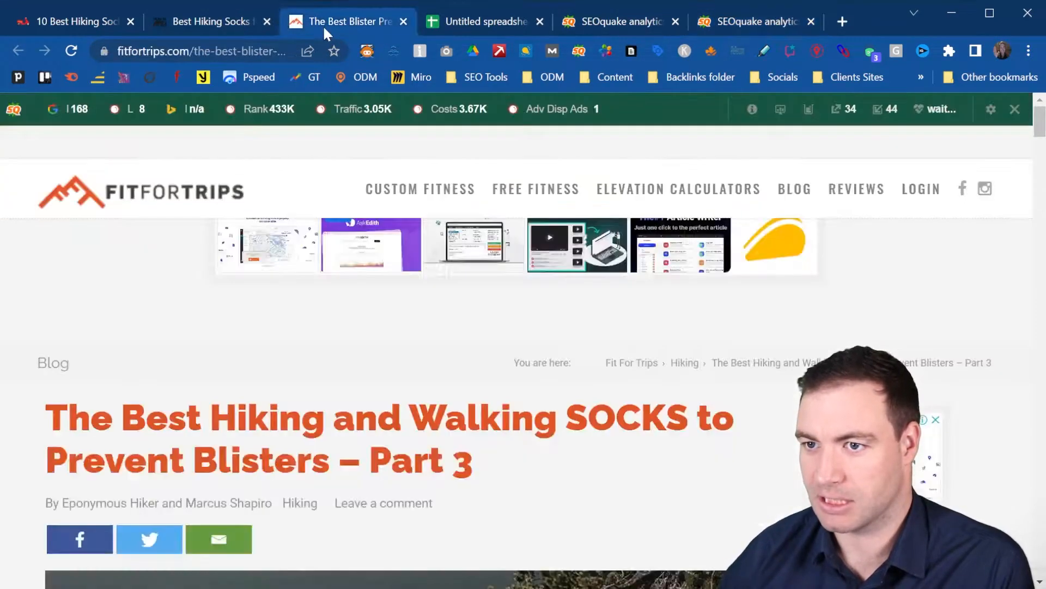
{"action": "mouse_move", "coordinate": [752, 109]}
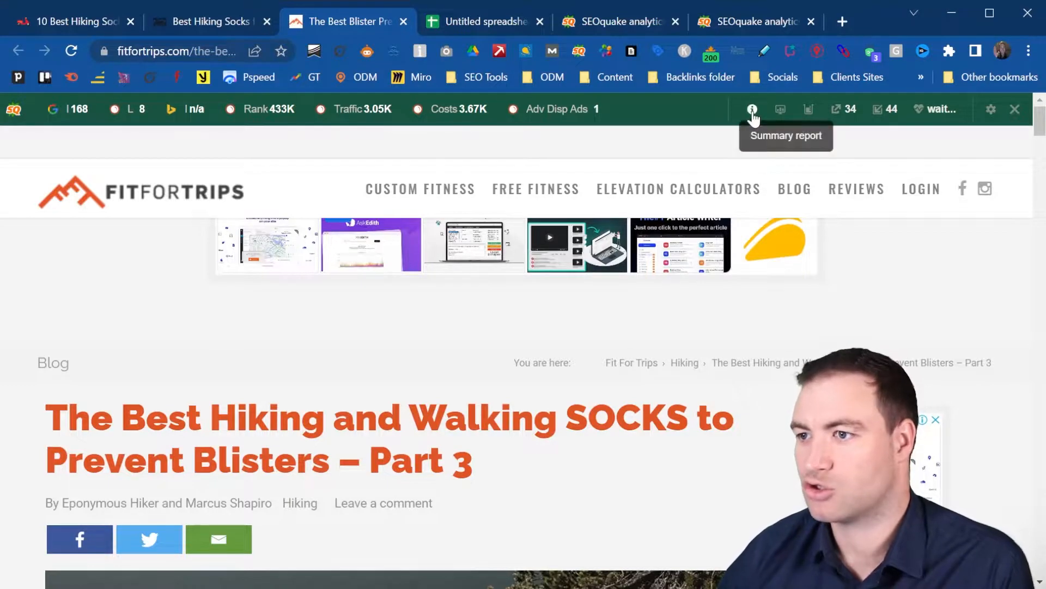
{"action": "left_click", "coordinate": [752, 109]}
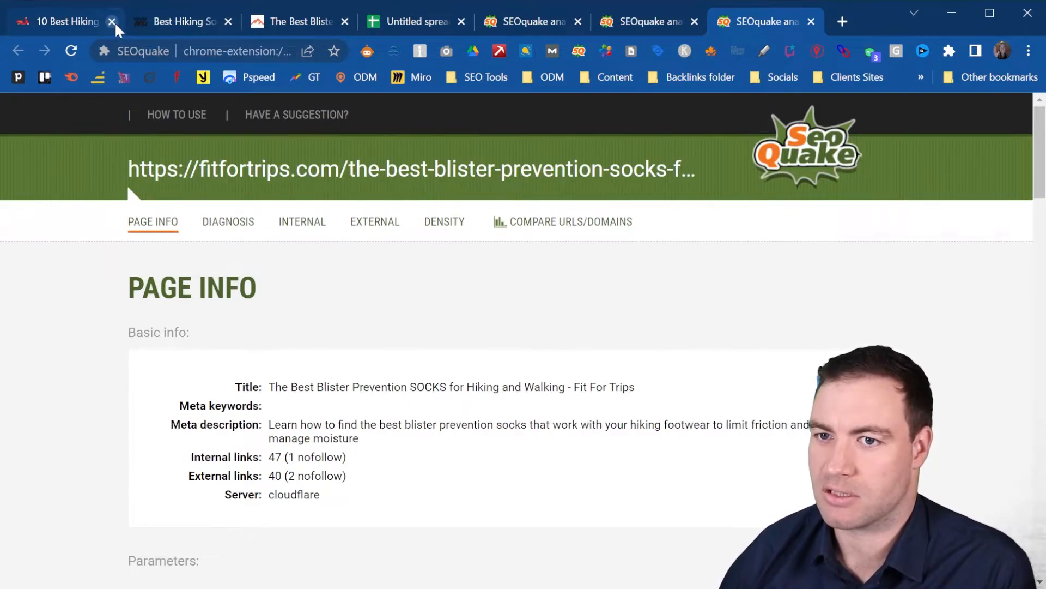
{"action": "left_click", "coordinate": [112, 21]}
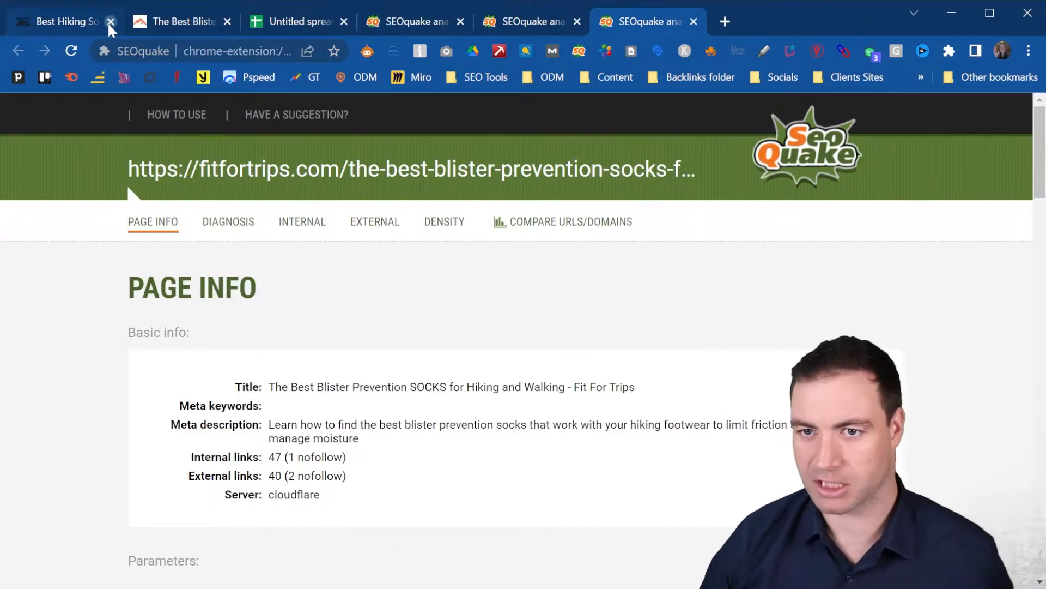
{"action": "left_click", "coordinate": [111, 21]}
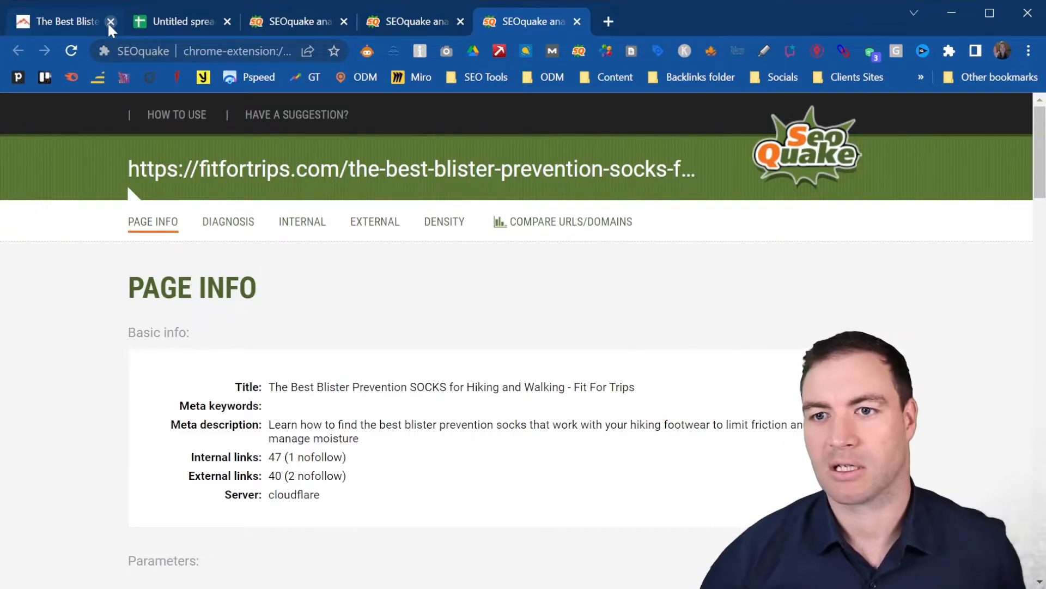
{"action": "mouse_move", "coordinate": [118, 91]}
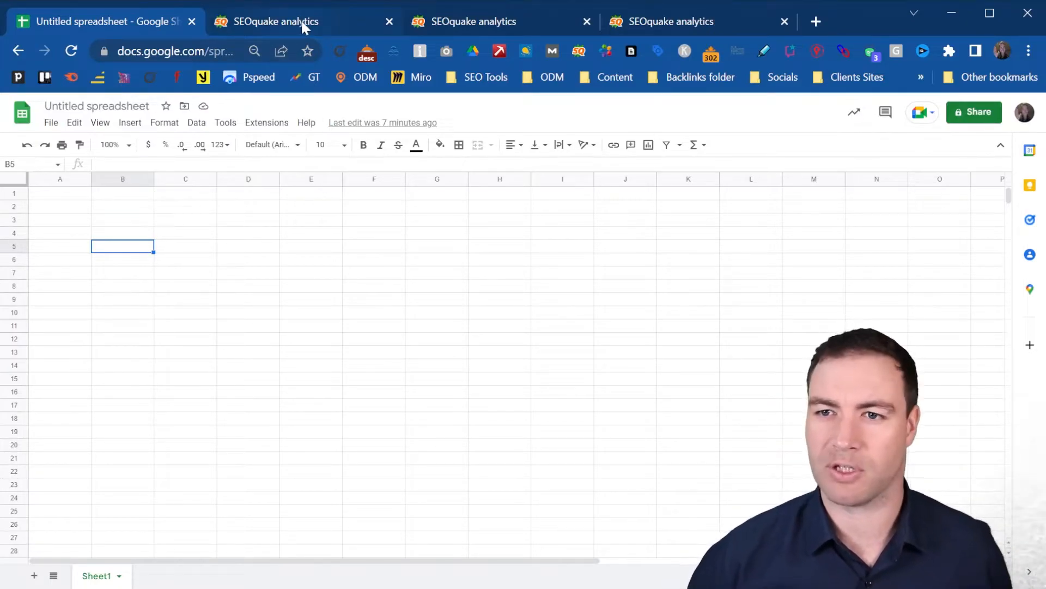
Step: Scroll theworldpursuit report down to its 63 backlinks, then return to the blank spreadsheet
{"action": "left_click", "coordinate": [271, 22]}
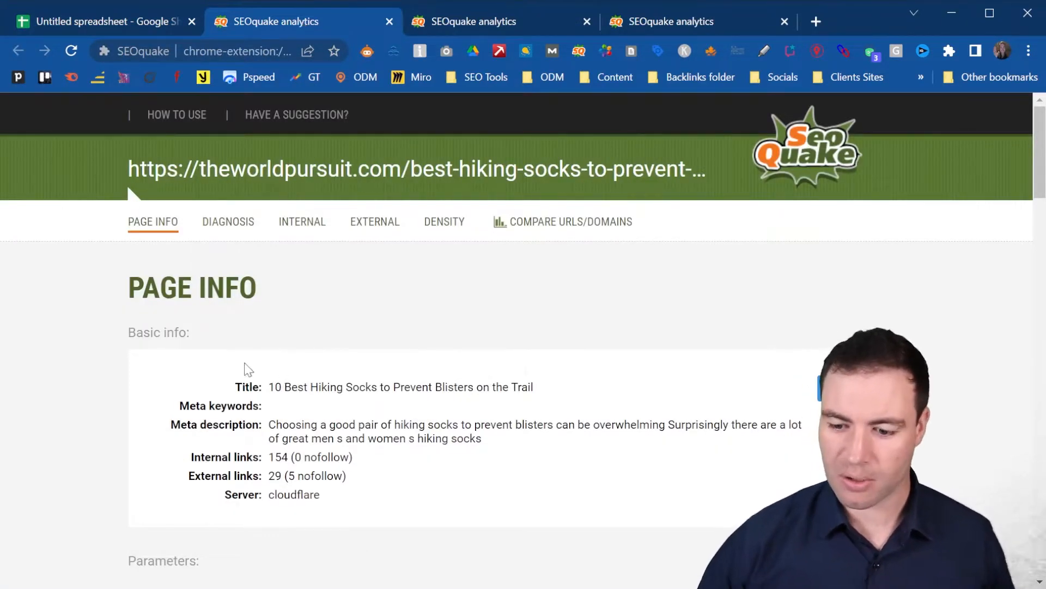
{"action": "scroll", "scroll_direction": "down", "scroll_amount": 3}
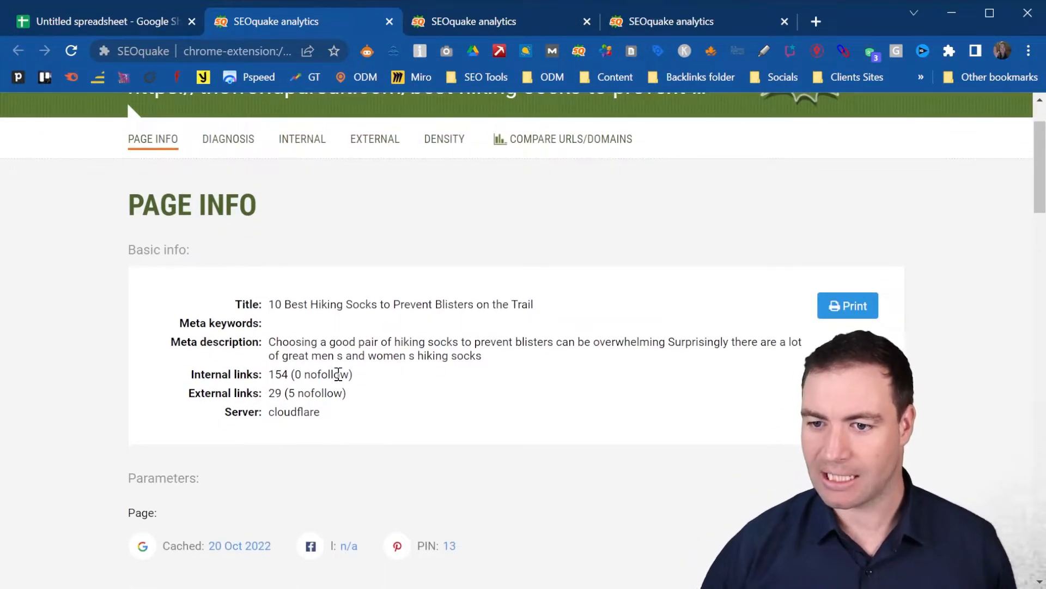
{"action": "scroll", "scroll_direction": "down", "scroll_amount": 3}
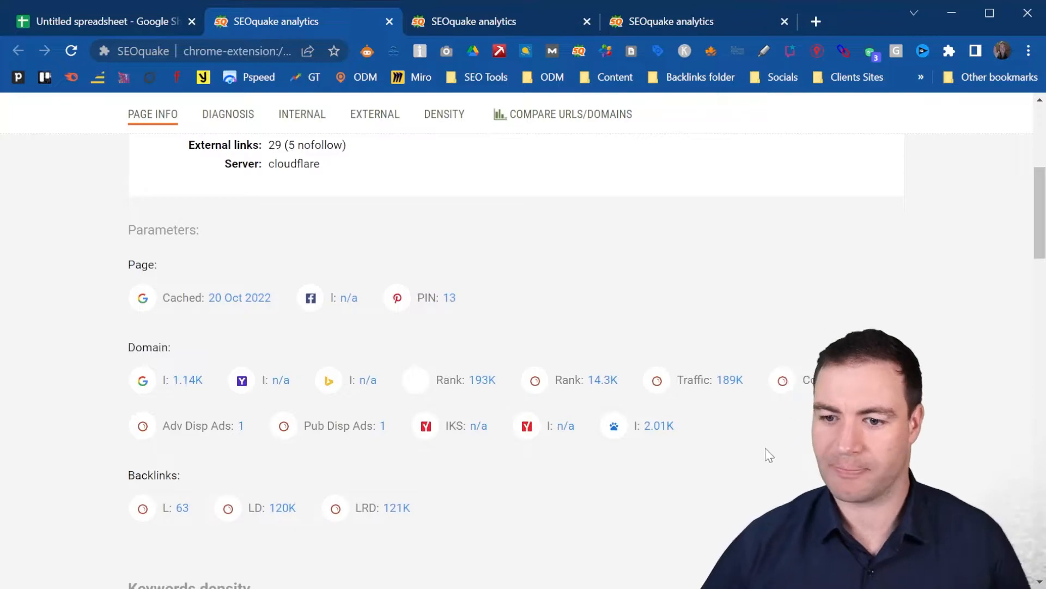
{"action": "mouse_move", "coordinate": [181, 508]}
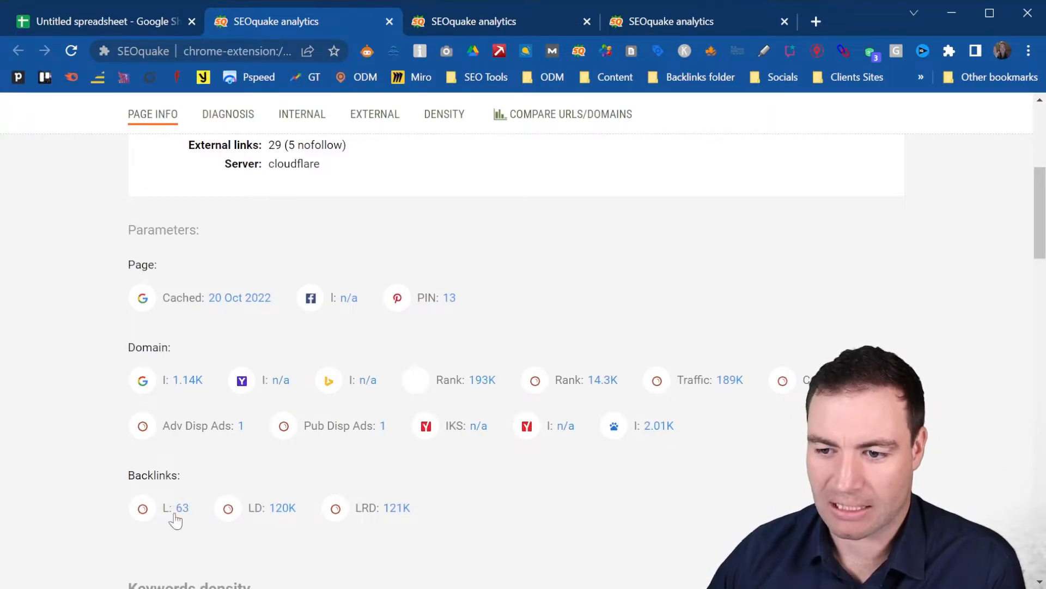
{"action": "scroll", "scroll_direction": "down", "scroll_amount": 3}
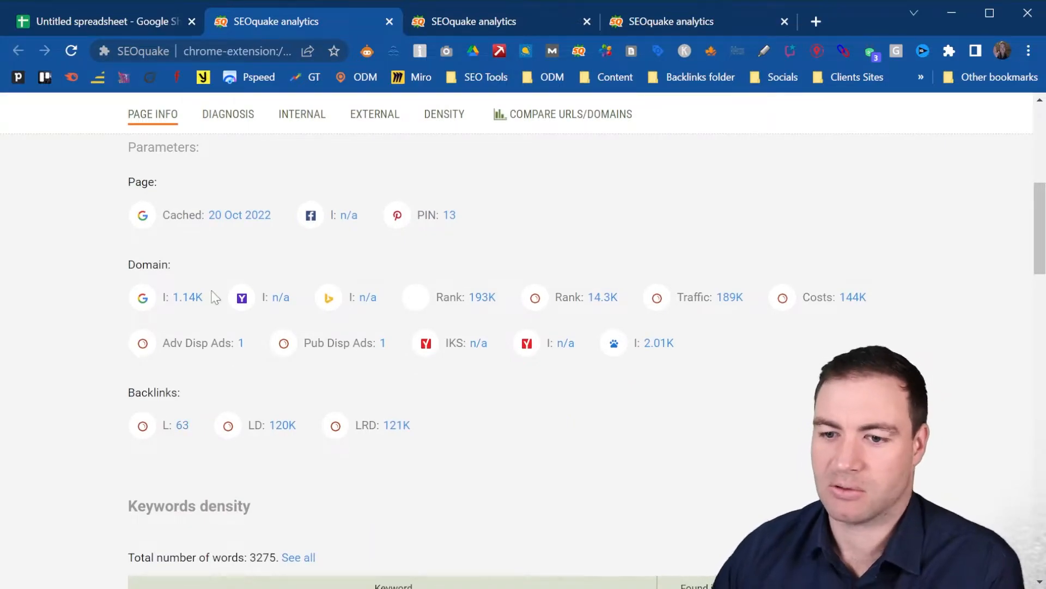
{"action": "left_click", "coordinate": [101, 22]}
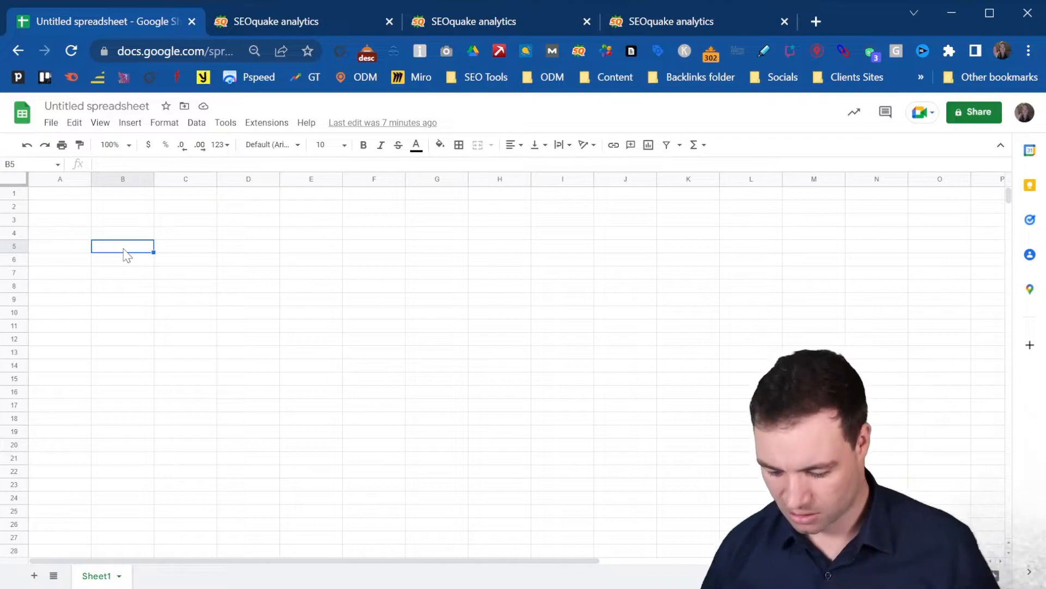
Step: Type headers E and I with 63 under E, centre B2:C15 and bold the headers
{"action": "type", "text": "E"}
{"action": "left_click", "coordinate": [122, 259]}
{"action": "type", "text": "63"}
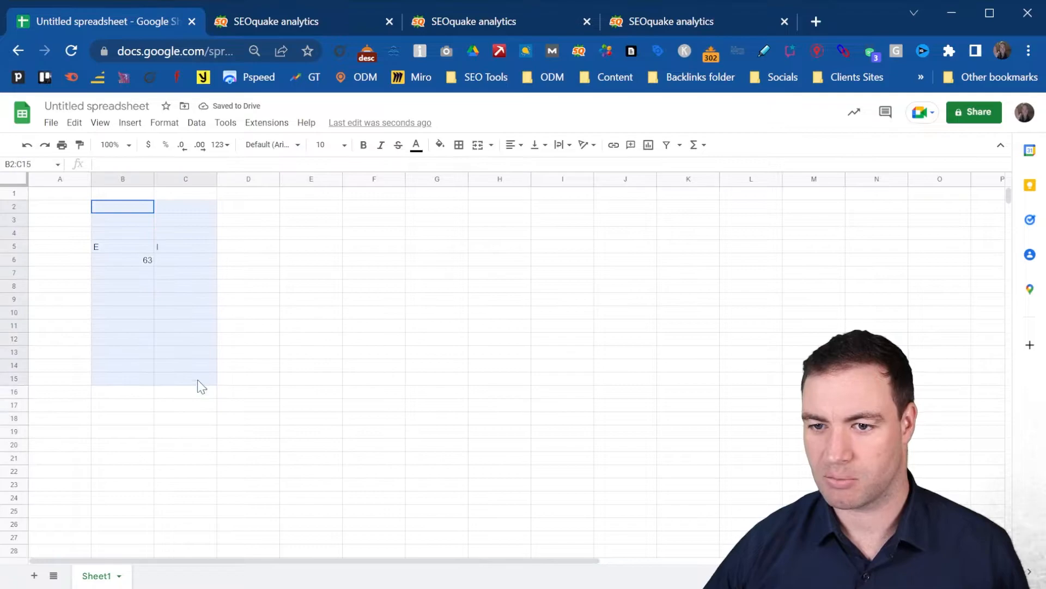
{"action": "left_click", "coordinate": [510, 145]}
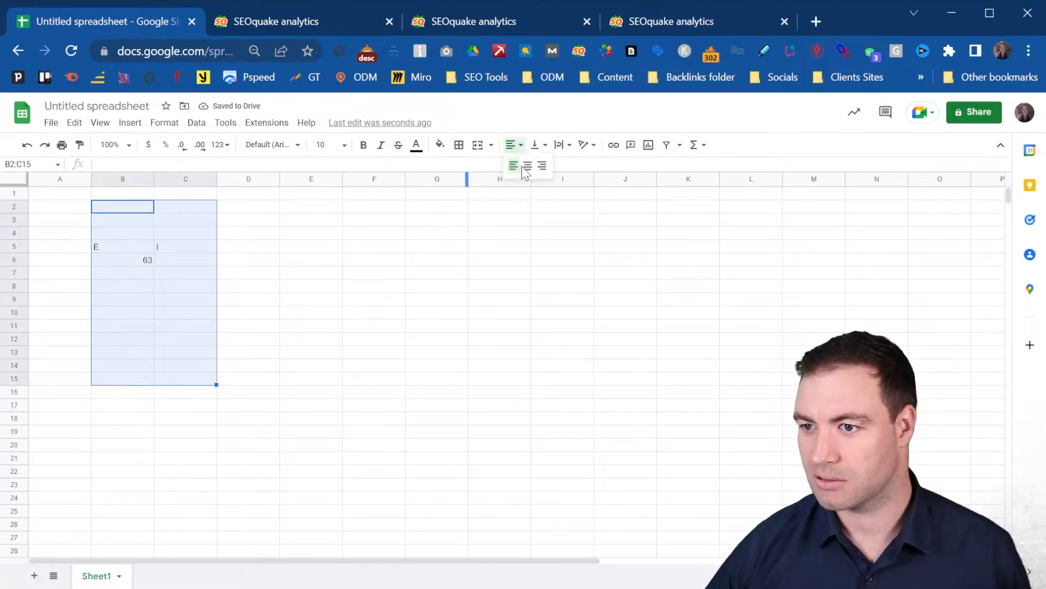
{"action": "left_click", "coordinate": [248, 338]}
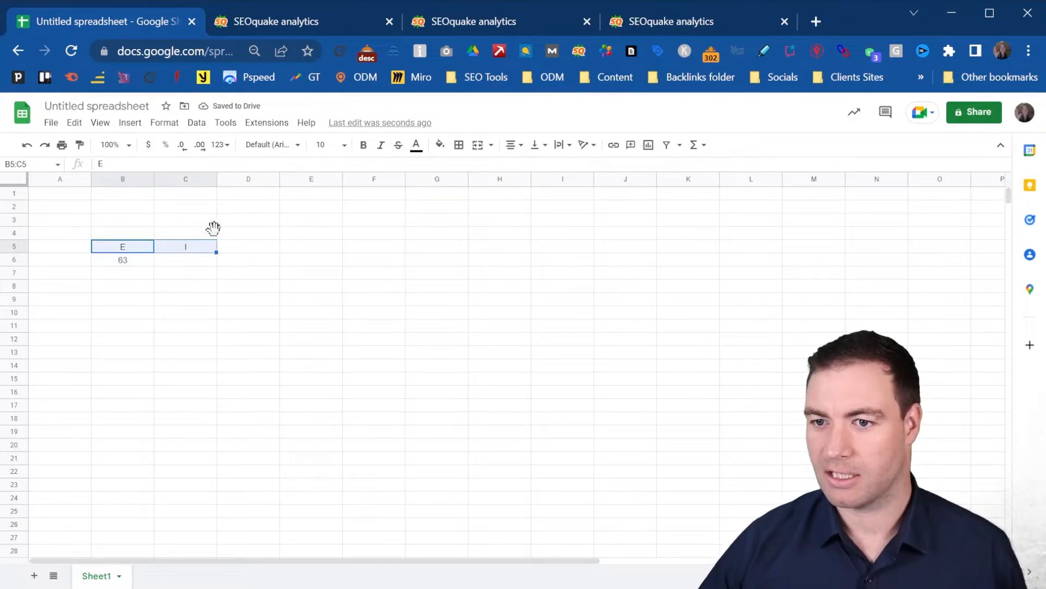
{"action": "left_click", "coordinate": [248, 286]}
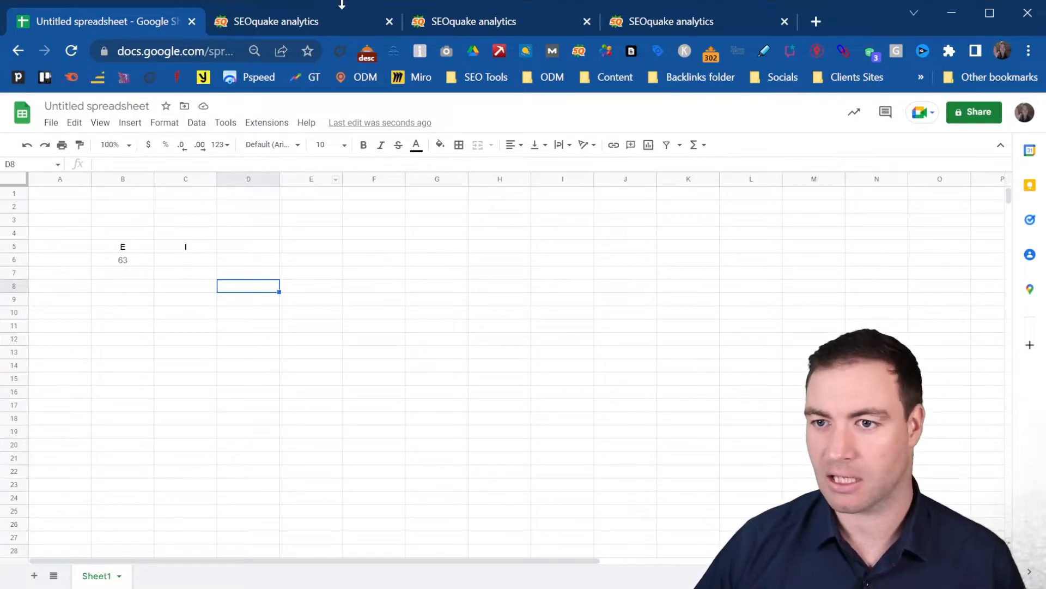
{"action": "mouse_move", "coordinate": [547, 23]}
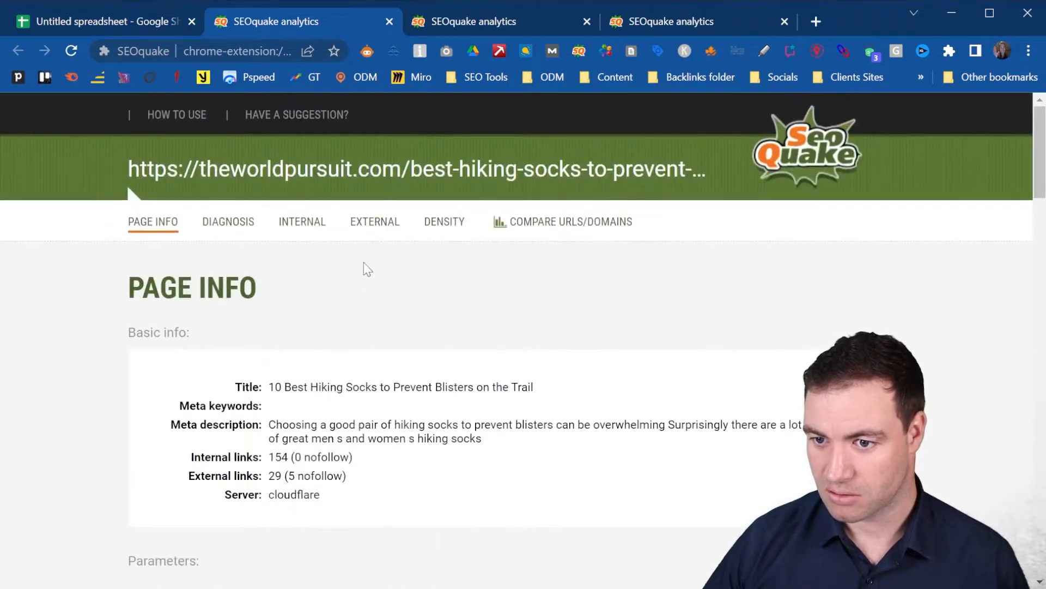
Step: Copy World Pursuit's internal link count 154 into C6 and close its report
{"action": "scroll", "scroll_direction": "down", "scroll_amount": 3}
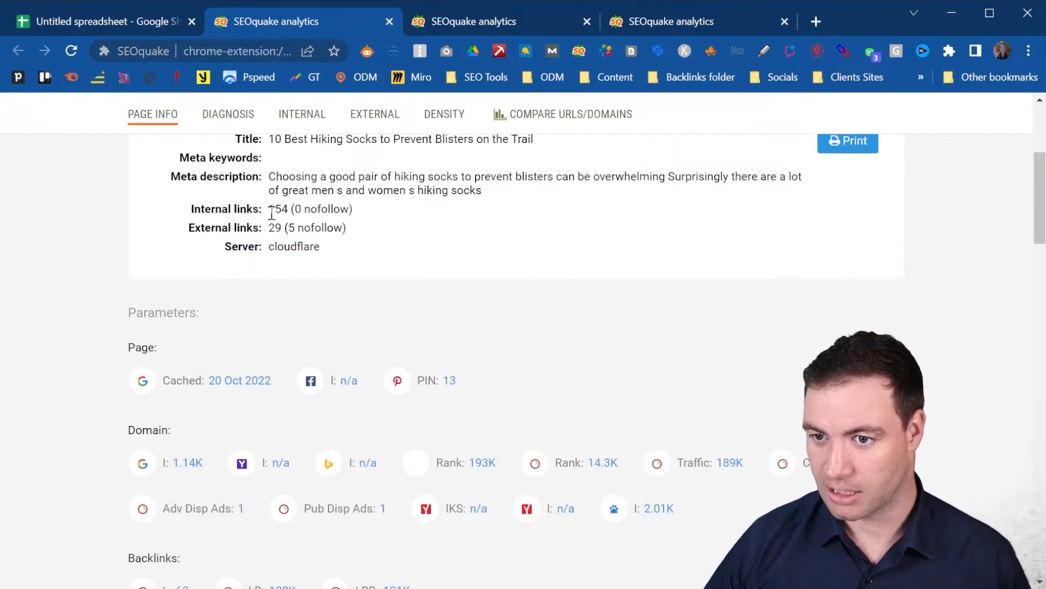
{"action": "double_click", "coordinate": [279, 209]}
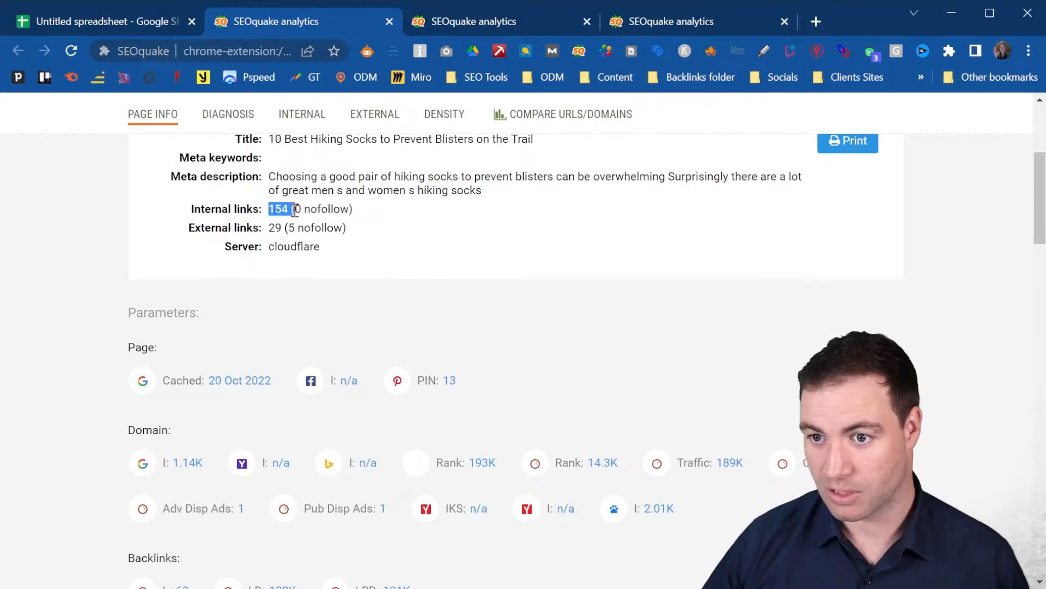
{"action": "left_click", "coordinate": [100, 21]}
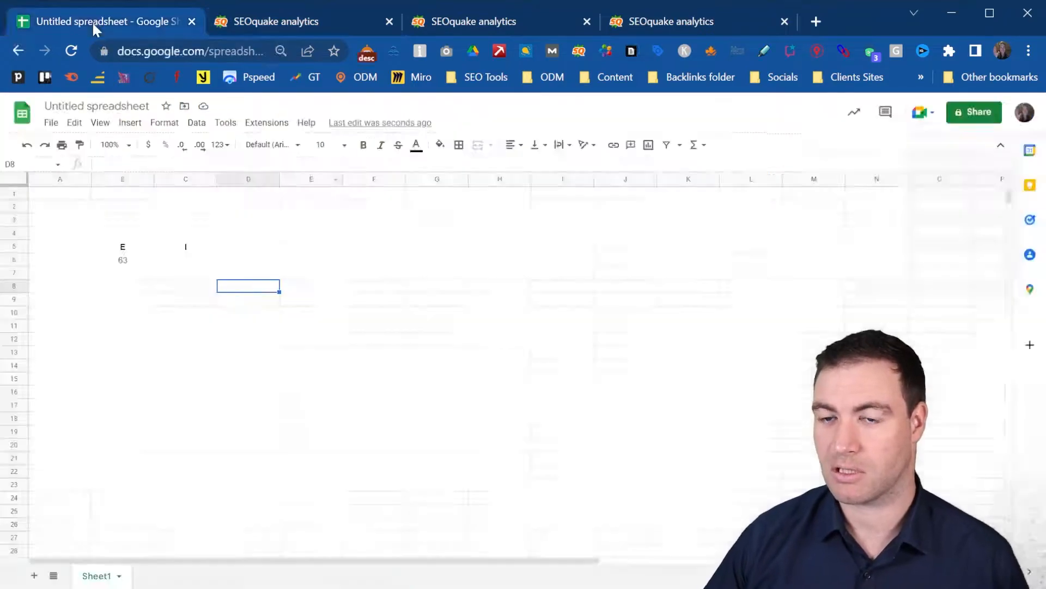
{"action": "left_click", "coordinate": [185, 259]}
{"action": "type", "text": "154"}
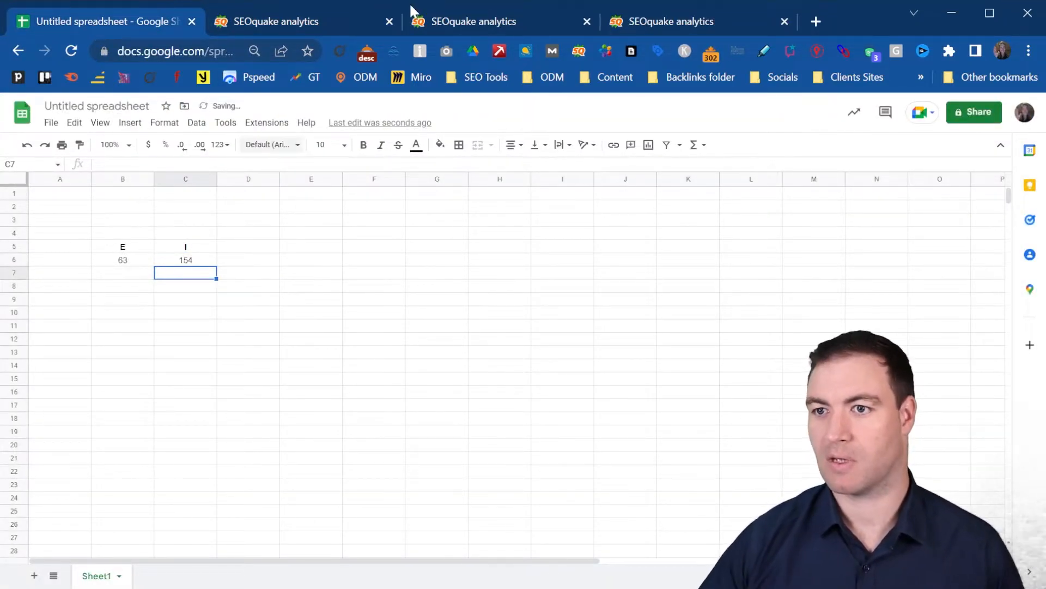
{"action": "left_click", "coordinate": [500, 22]}
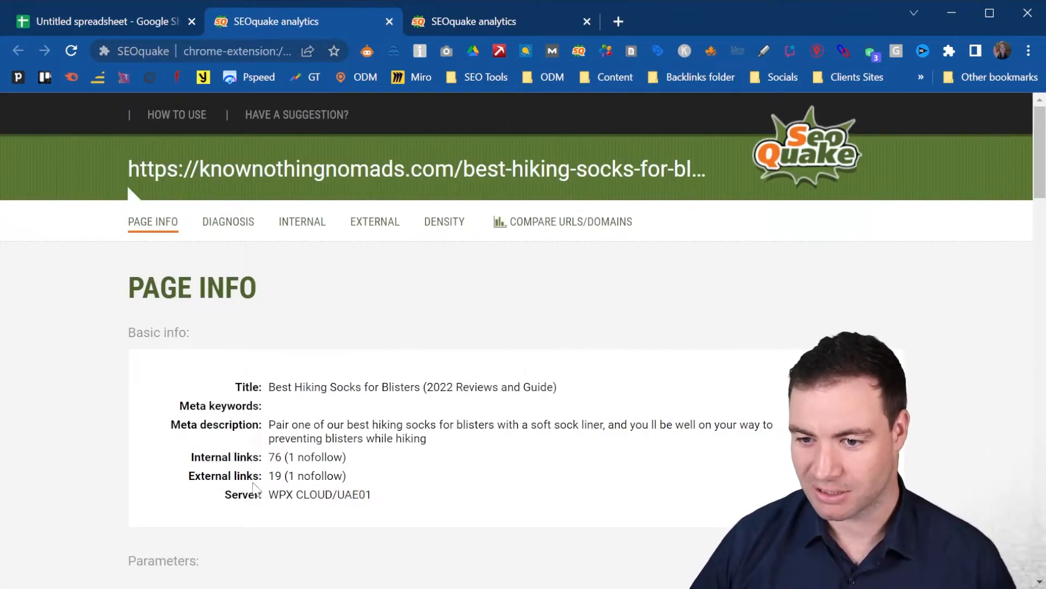
Step: Record the second page's internal link count, 76, in the sheet
{"action": "scroll", "scroll_direction": "down", "scroll_amount": 3}
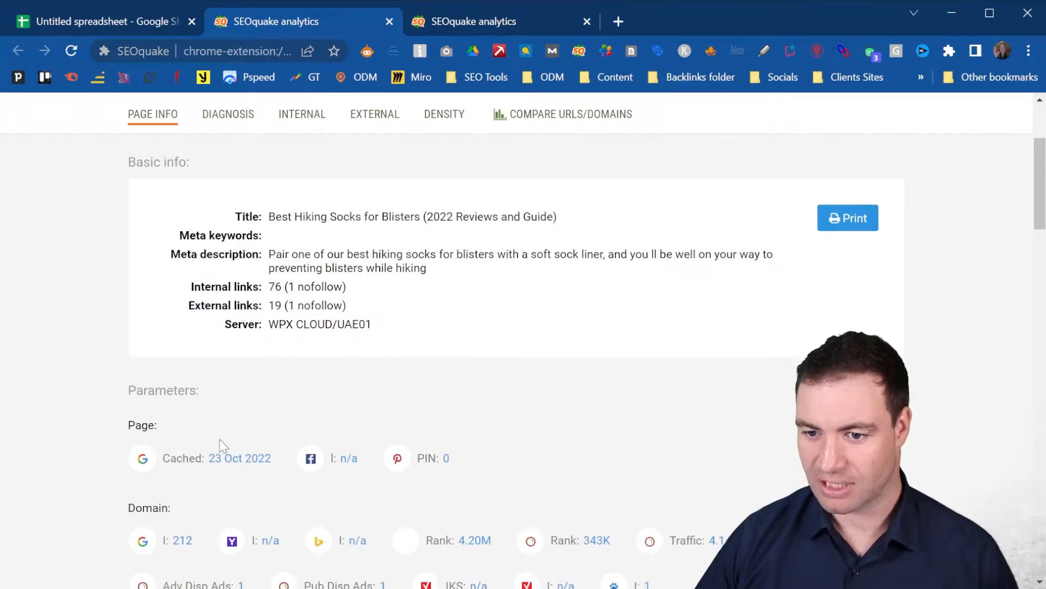
{"action": "scroll", "scroll_direction": "down", "scroll_amount": 3}
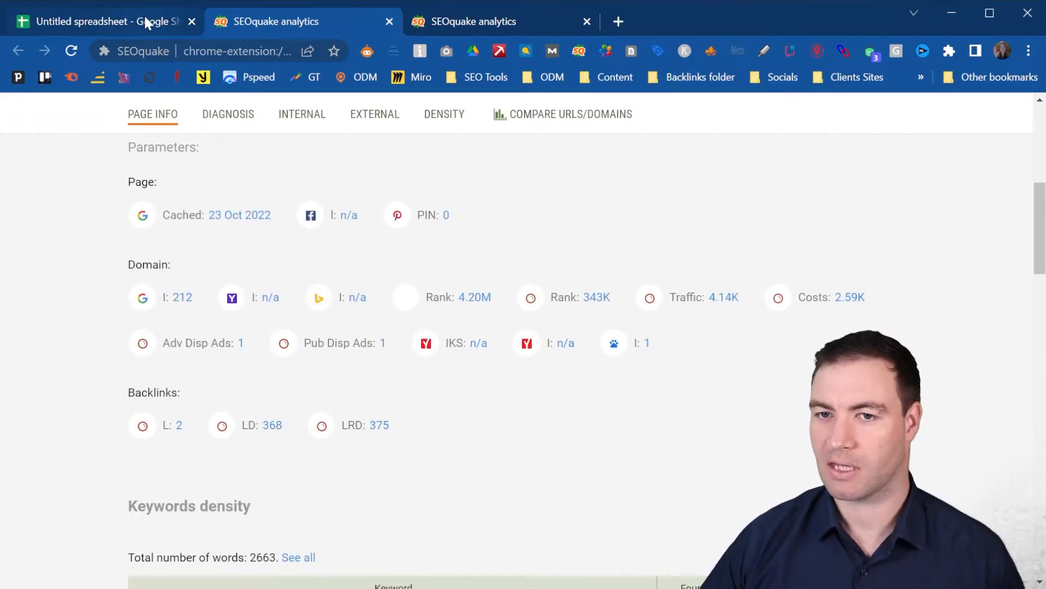
{"action": "left_click", "coordinate": [100, 21]}
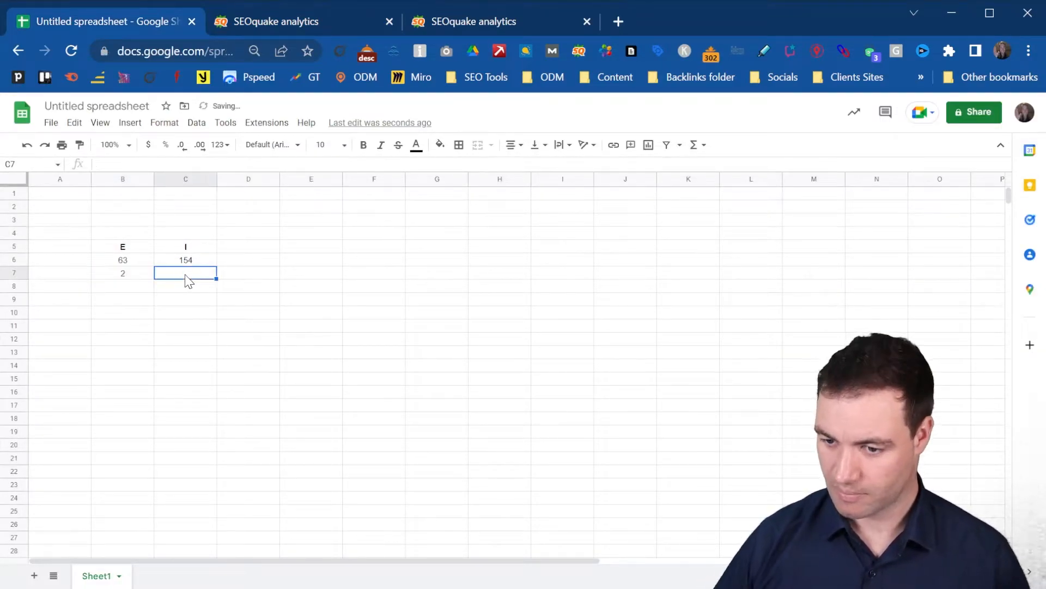
{"action": "type", "text": "76"}
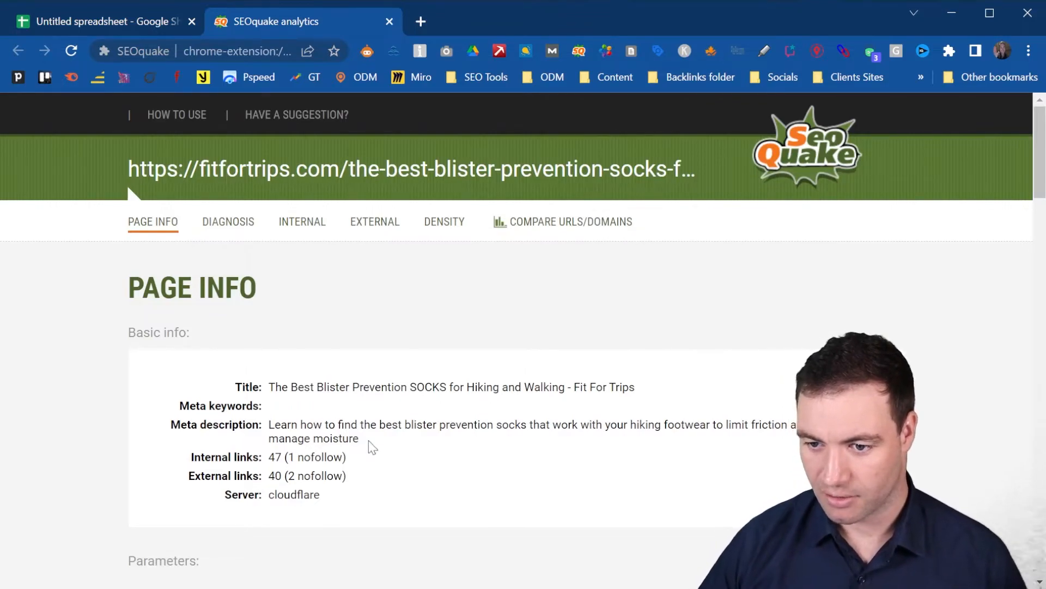
Step: Record the third page's external link count, 8, in the sheet
{"action": "scroll", "scroll_direction": "down", "scroll_amount": 3}
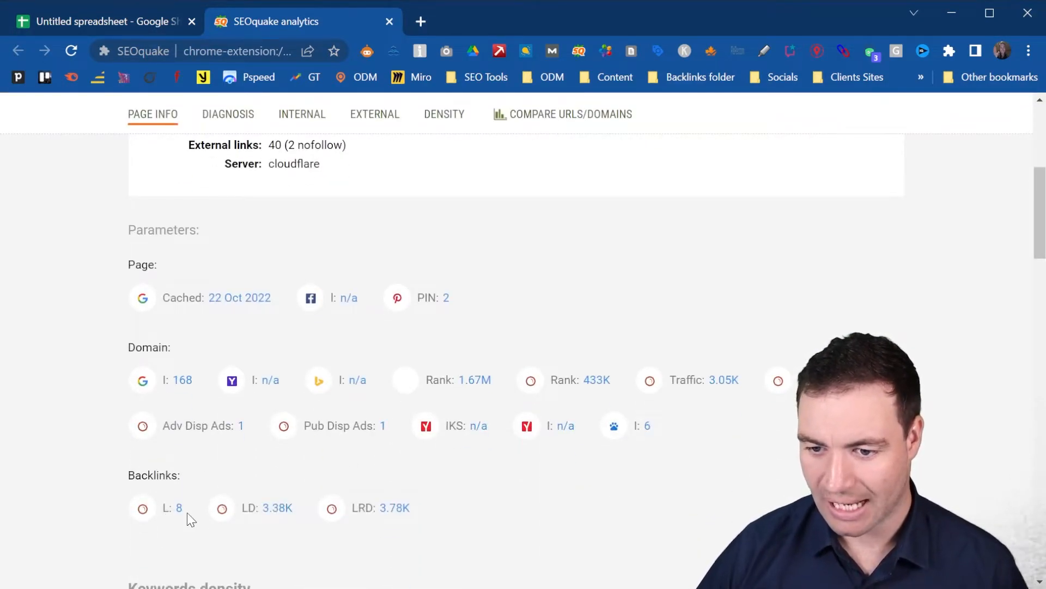
{"action": "left_click", "coordinate": [104, 22]}
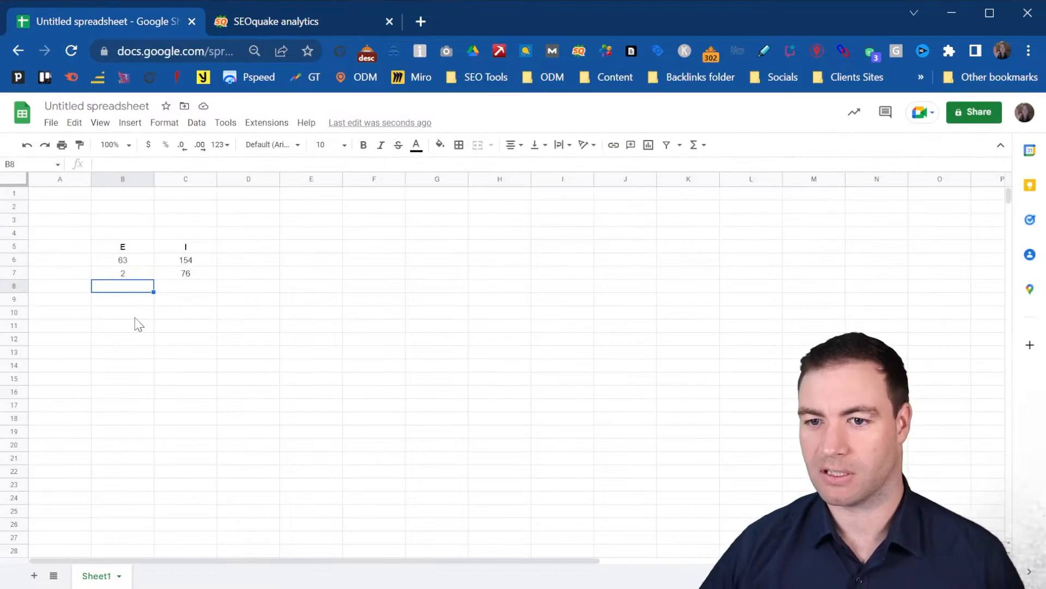
{"action": "type", "text": "8"}
{"action": "left_click", "coordinate": [185, 285]}
{"action": "type", "text": "47"}
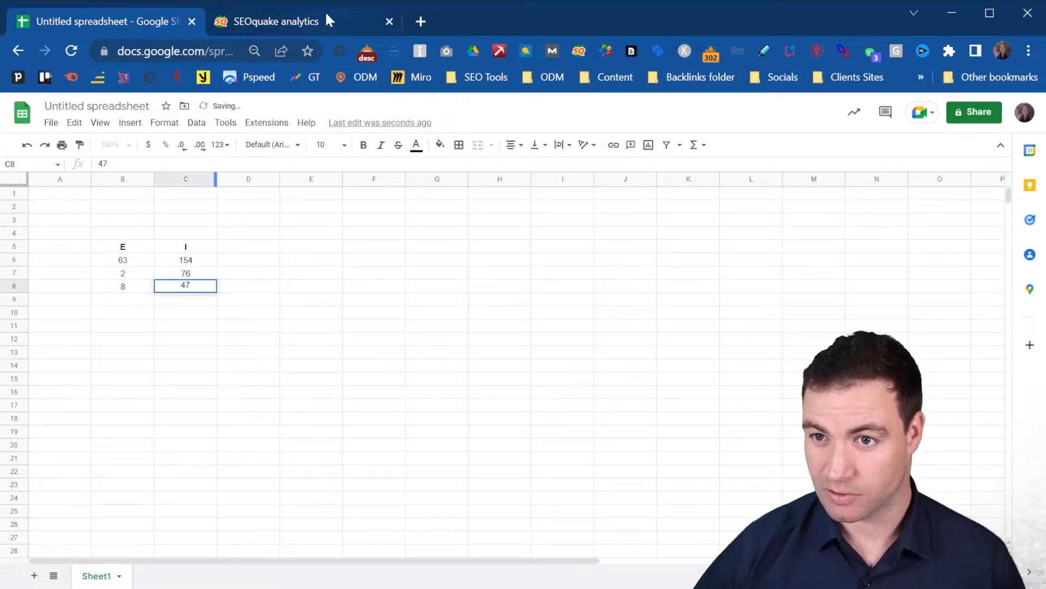
{"action": "left_click", "coordinate": [274, 21]}
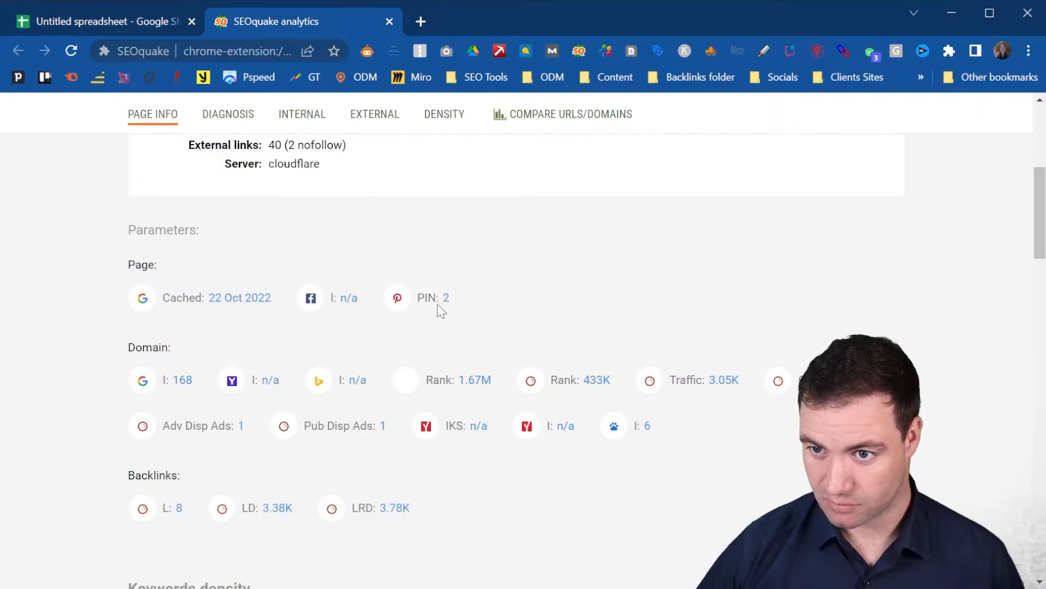
{"action": "left_click", "coordinate": [101, 21]}
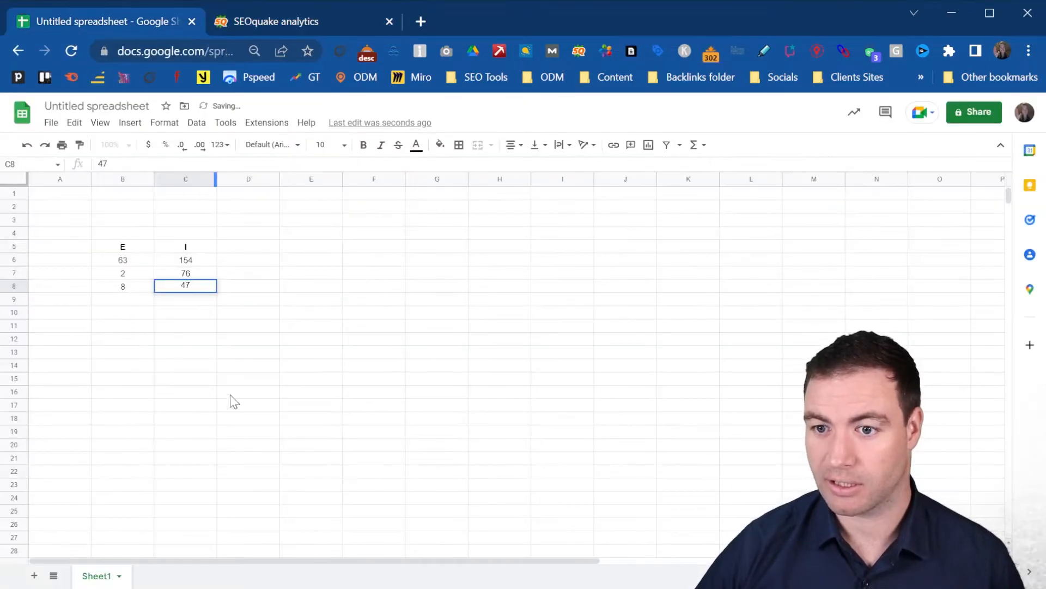
{"action": "left_click", "coordinate": [122, 299]}
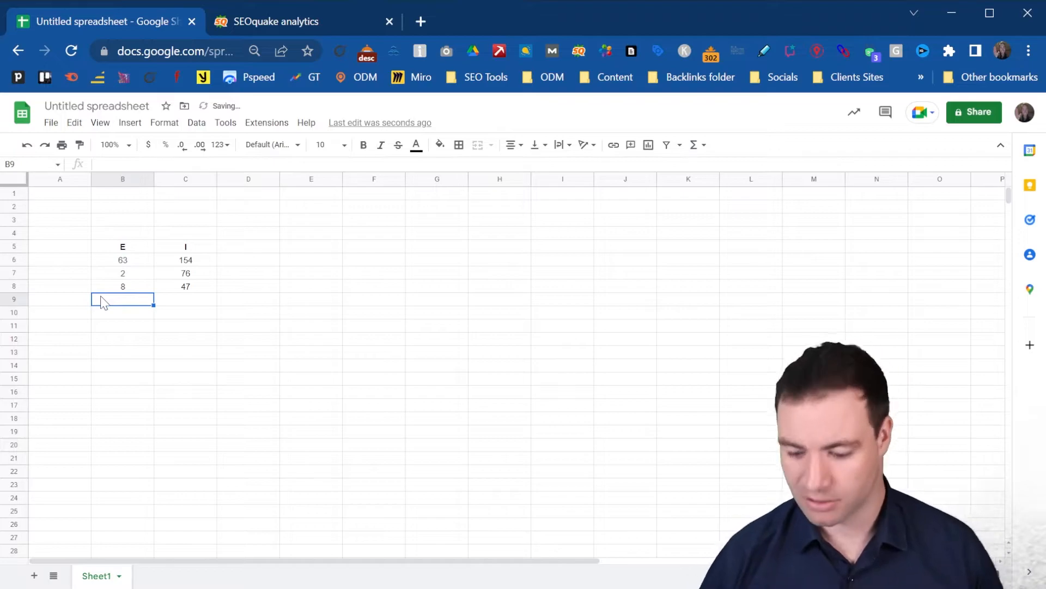
Step: Enter =MEDIAN(B6:B8) in B9 to get the external median, 8
{"action": "type", "text": "=MEDIAN(B6:B8"}
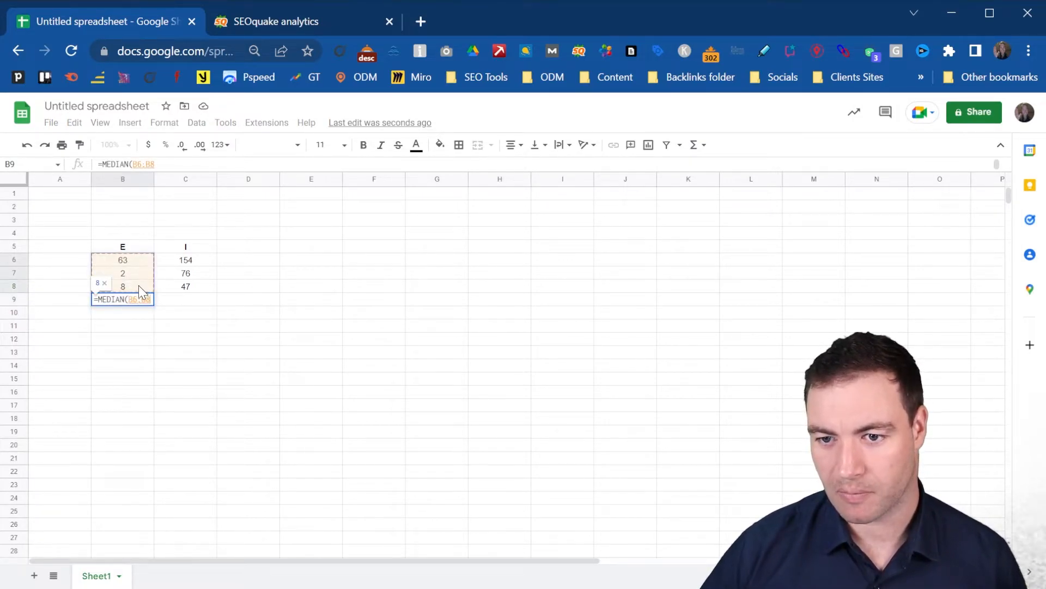
{"action": "key", "text": "Return"}
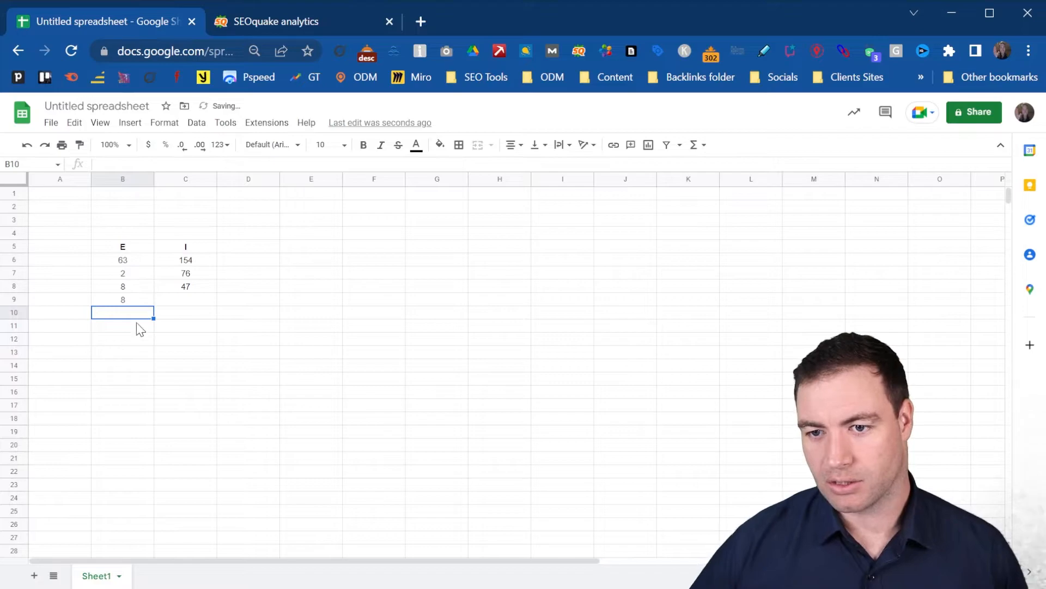
{"action": "left_click", "coordinate": [122, 299]}
{"action": "type", "text": "=a"}
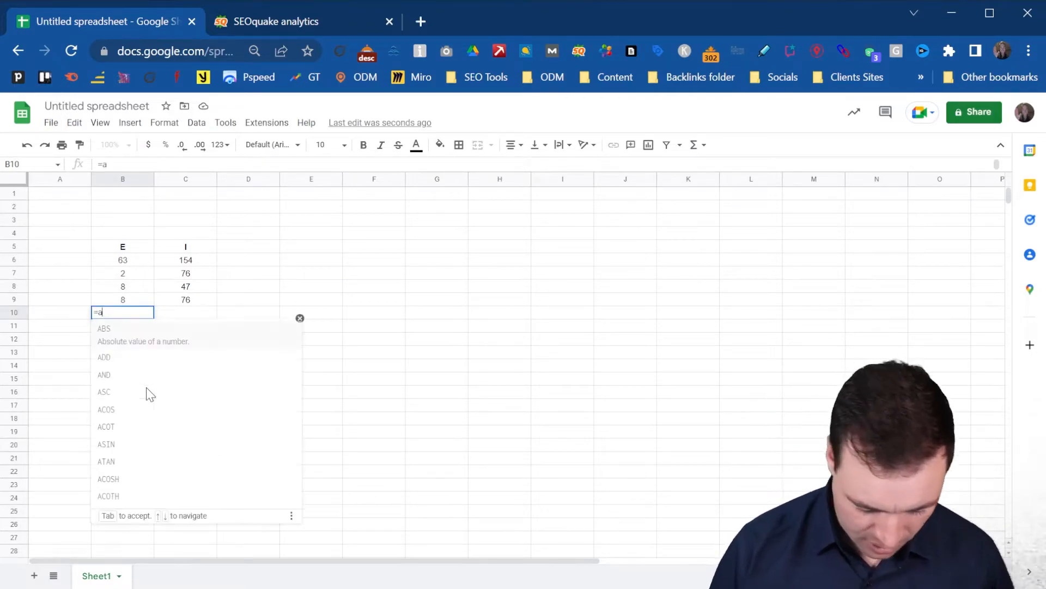
Step: Finish =AVERAGE(B6:B8) in B10 (24.33) and recheck the B9 and B10 formulas
{"action": "type", "text": "ver"}
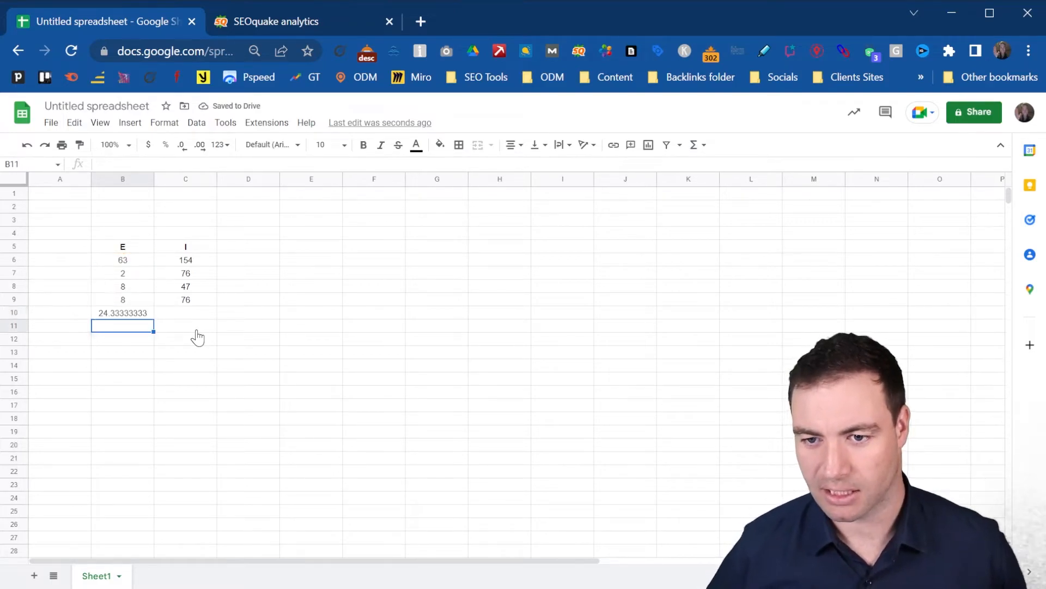
{"action": "left_click", "coordinate": [186, 313]}
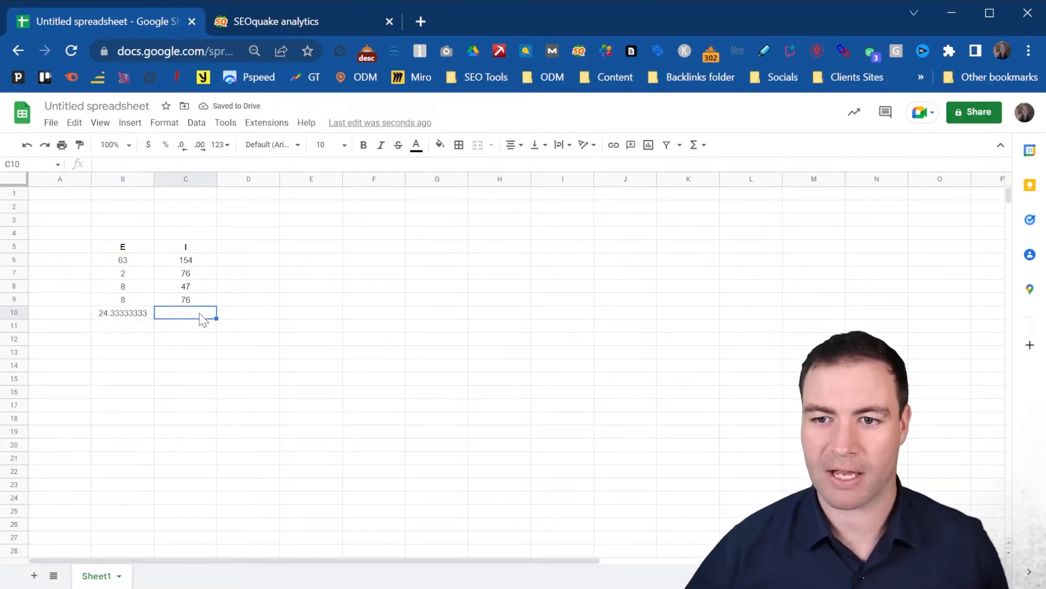
{"action": "left_click", "coordinate": [122, 312]}
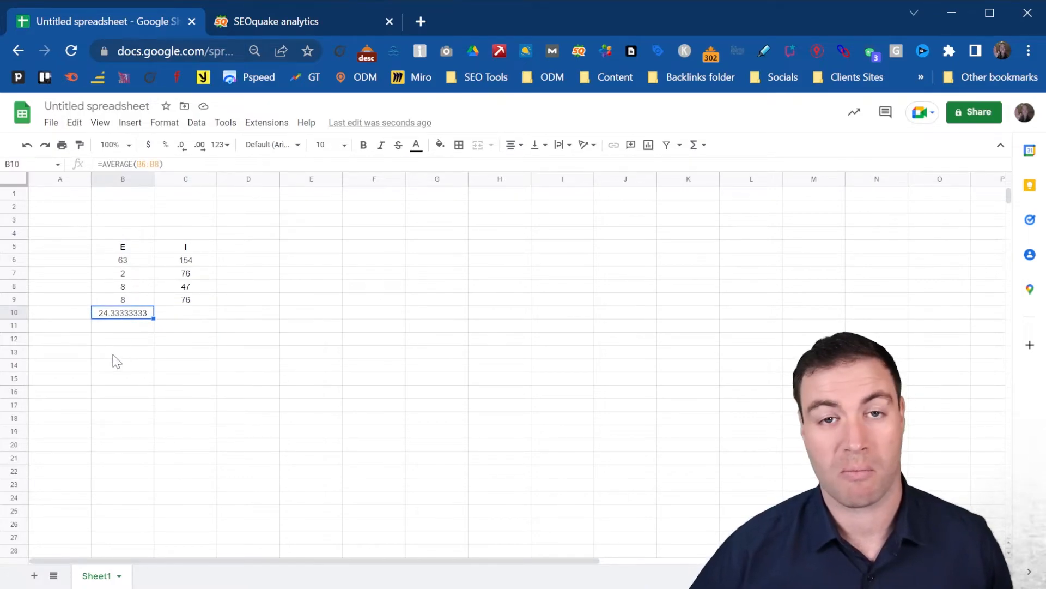
{"action": "mouse_move", "coordinate": [116, 369]}
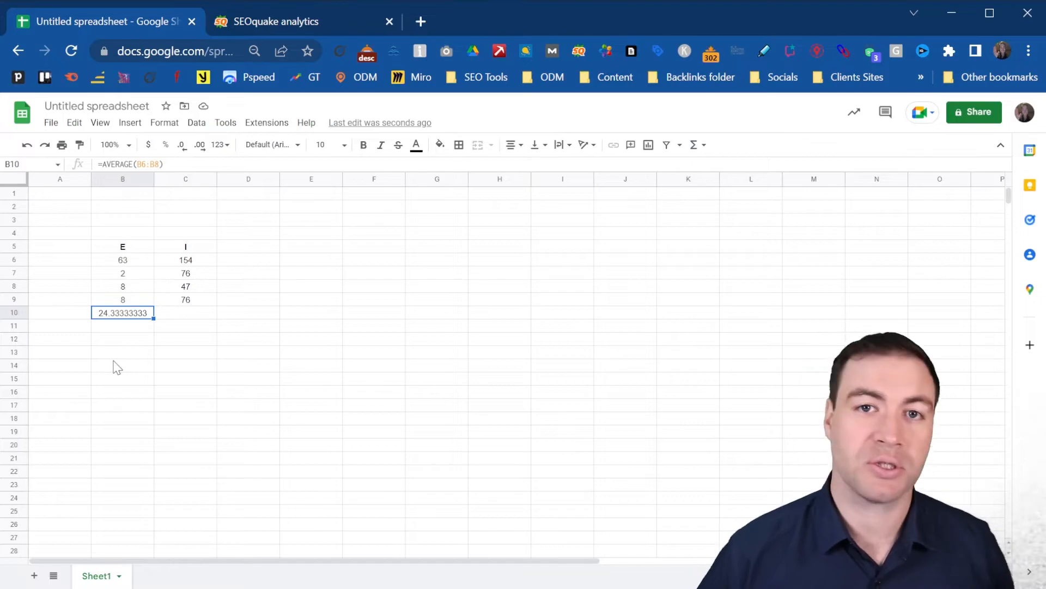
{"action": "mouse_move", "coordinate": [130, 336]}
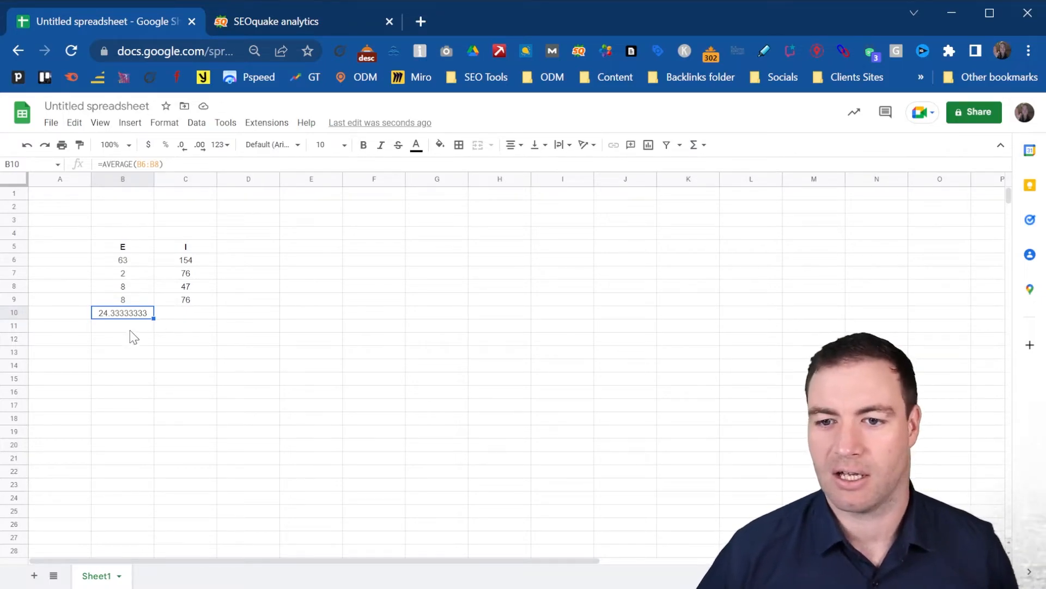
{"action": "left_click", "coordinate": [122, 299]}
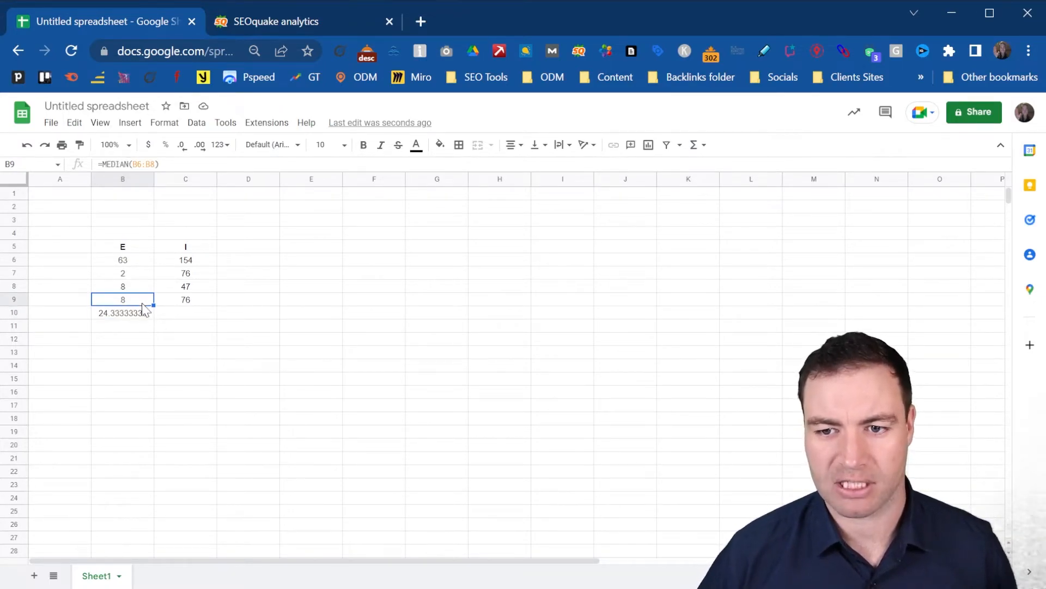
{"action": "mouse_move", "coordinate": [119, 336]}
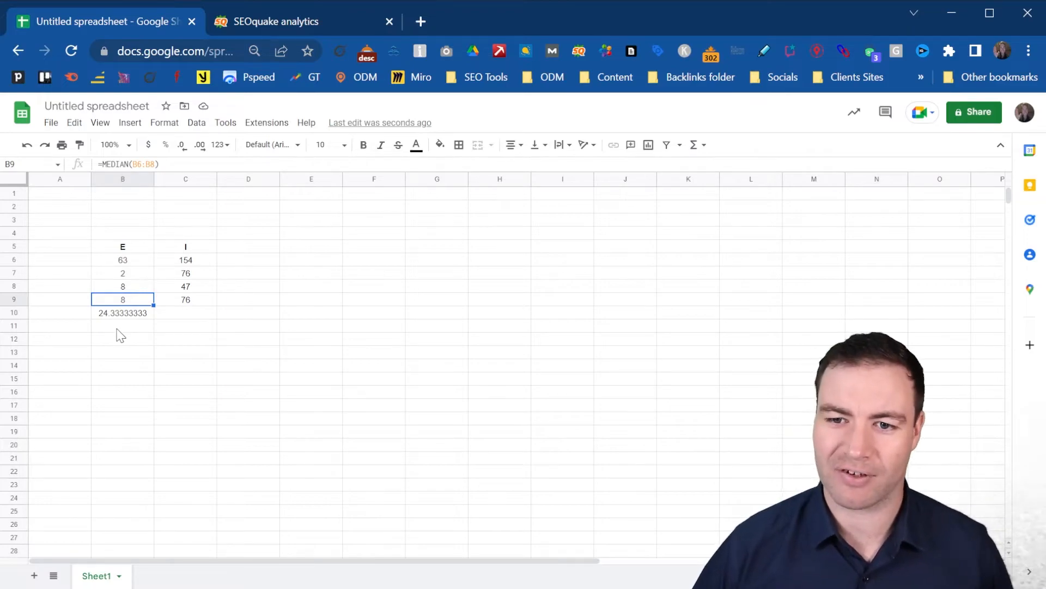
{"action": "mouse_move", "coordinate": [131, 321]}
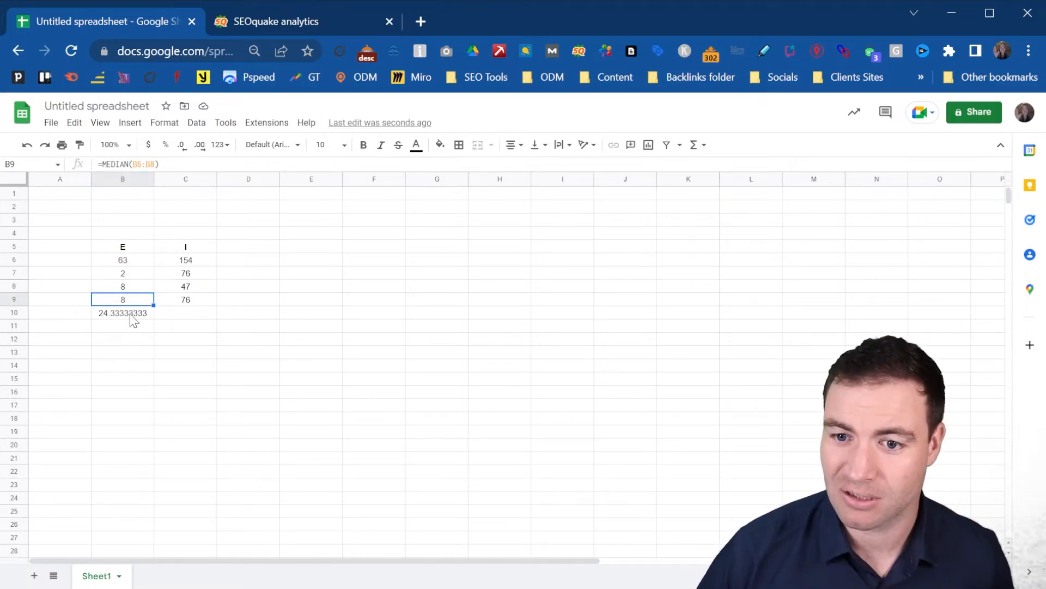
{"action": "left_click", "coordinate": [122, 312]}
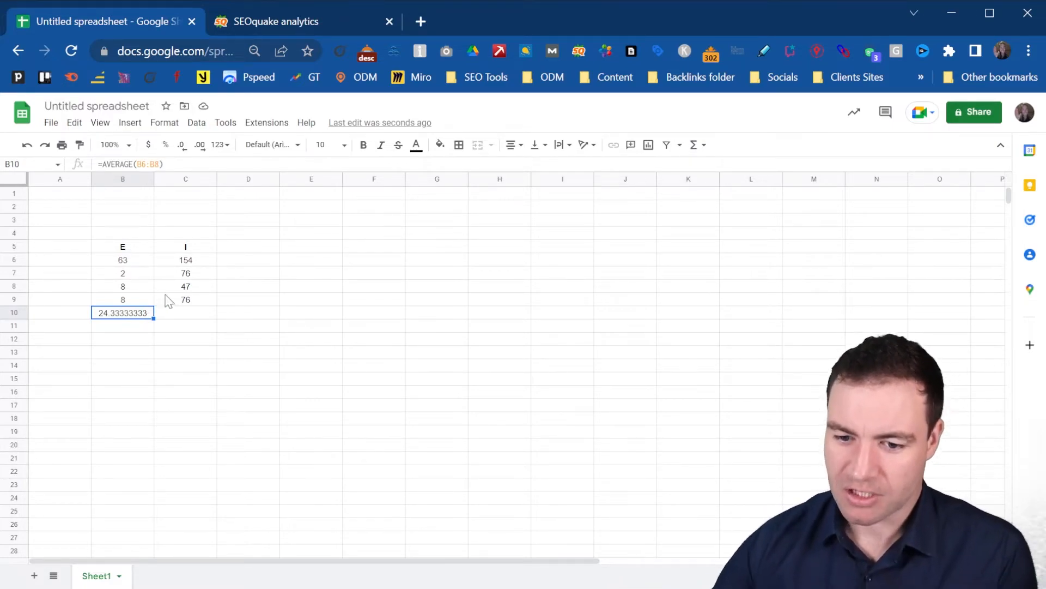
{"action": "mouse_move", "coordinate": [165, 265]}
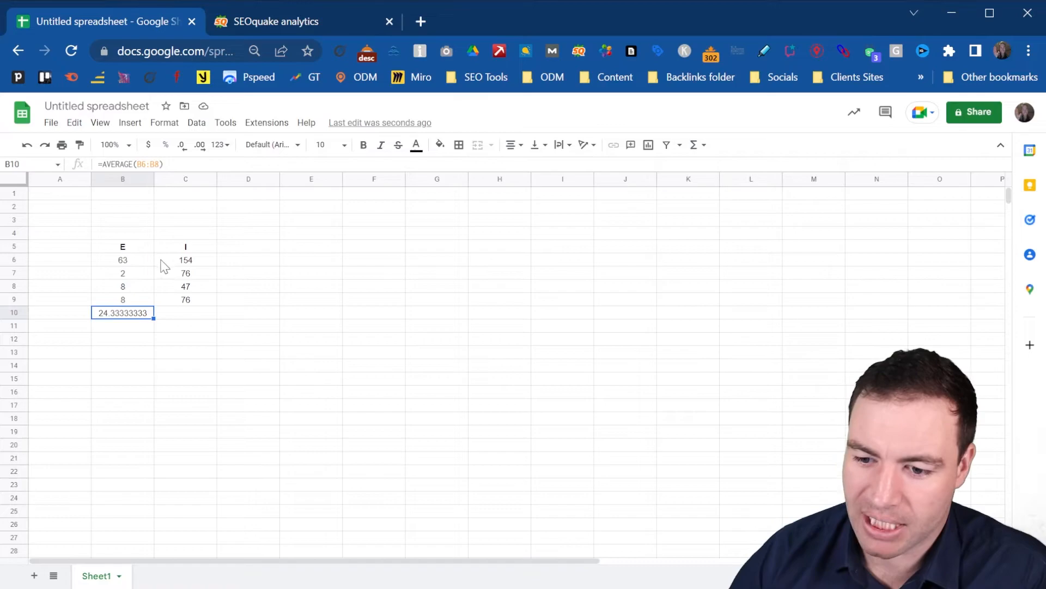
{"action": "mouse_move", "coordinate": [119, 301]}
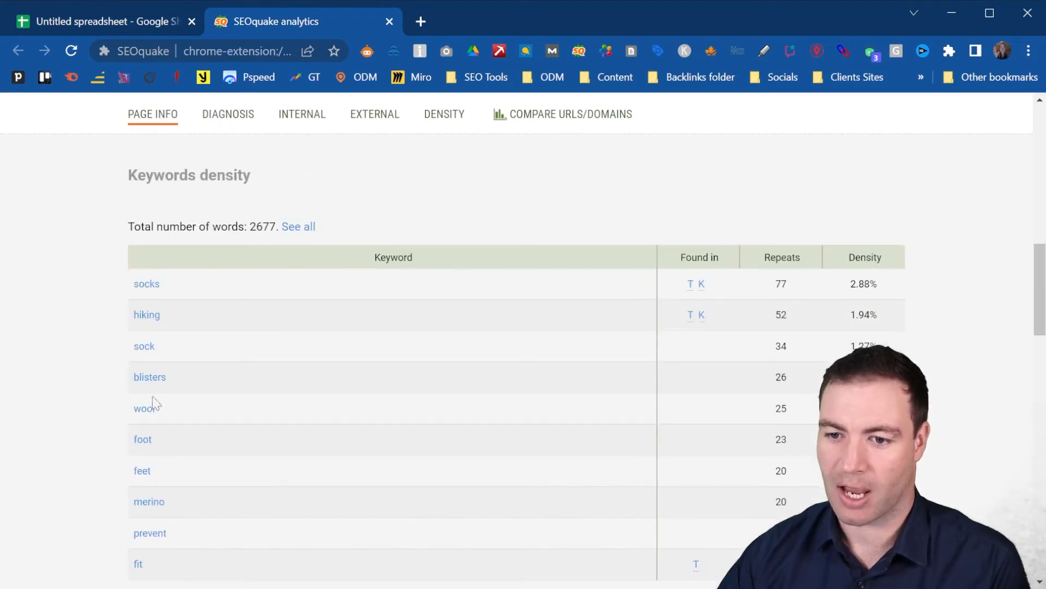
Step: Revisit SEOquake's Basic info, then inspect the sheet's median row 9 and average row 10
{"action": "scroll", "scroll_direction": "up", "scroll_amount": 3}
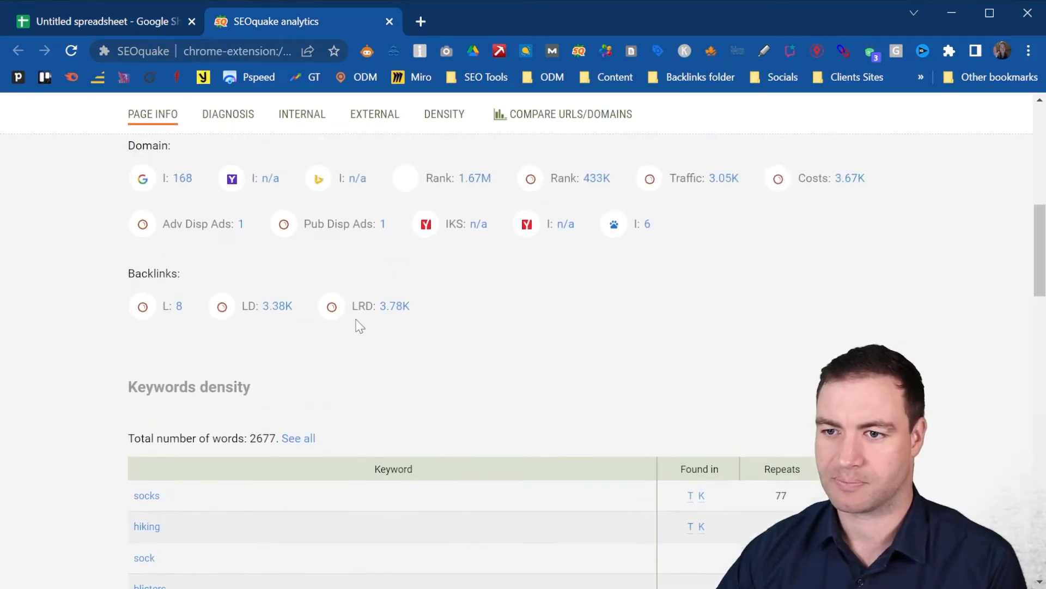
{"action": "scroll", "scroll_direction": "up", "scroll_amount": 3}
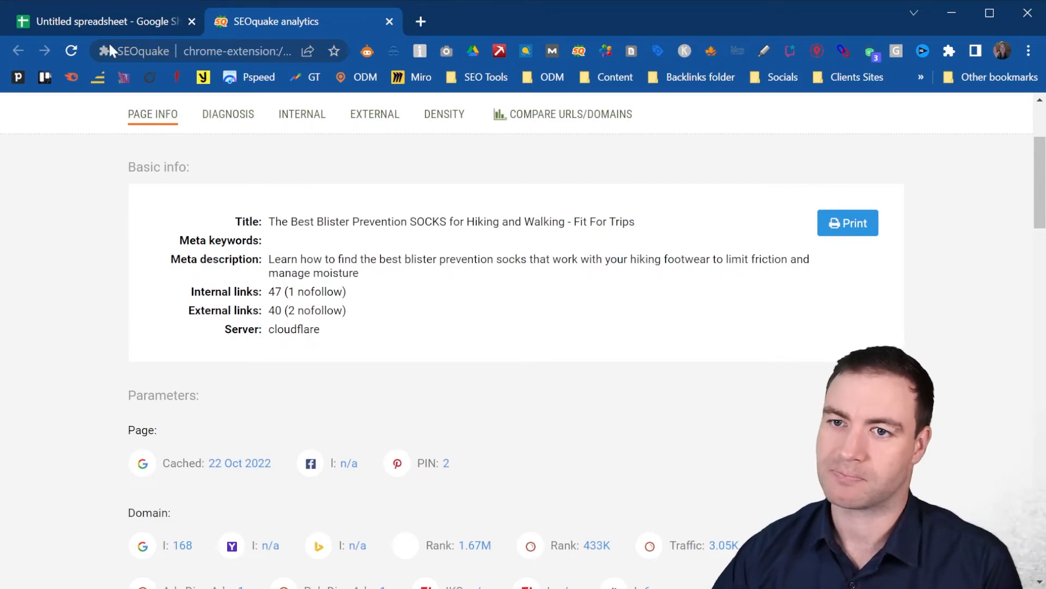
{"action": "left_click", "coordinate": [100, 22]}
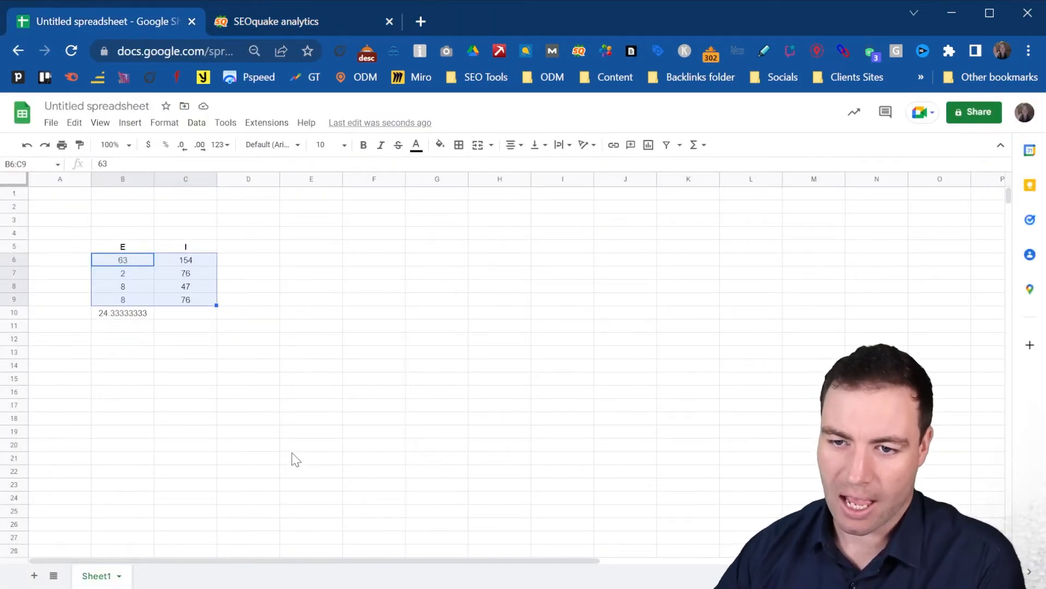
{"action": "mouse_move", "coordinate": [416, 327]}
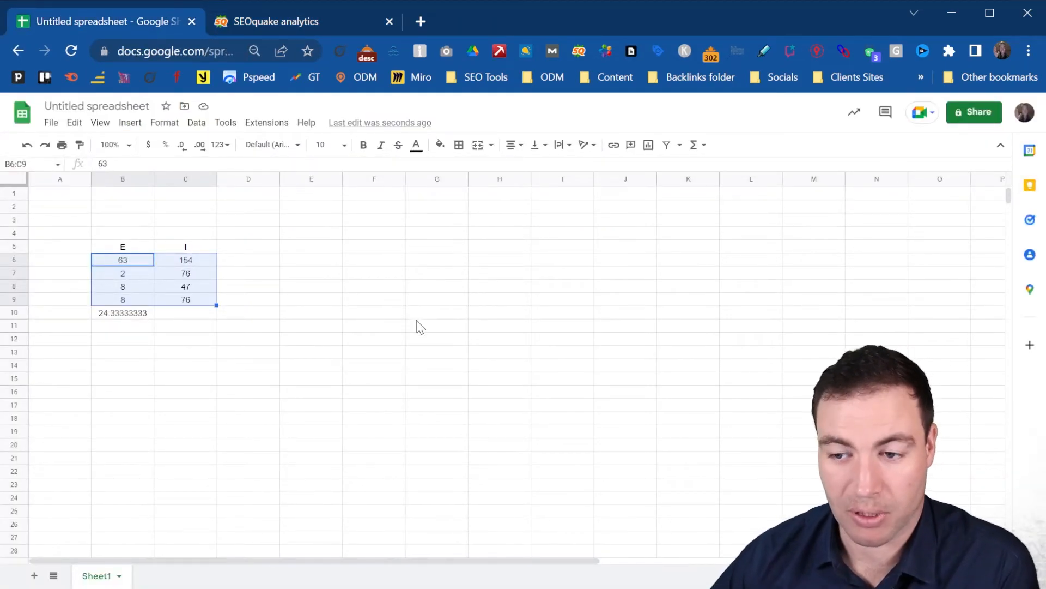
{"action": "left_click", "coordinate": [185, 299]}
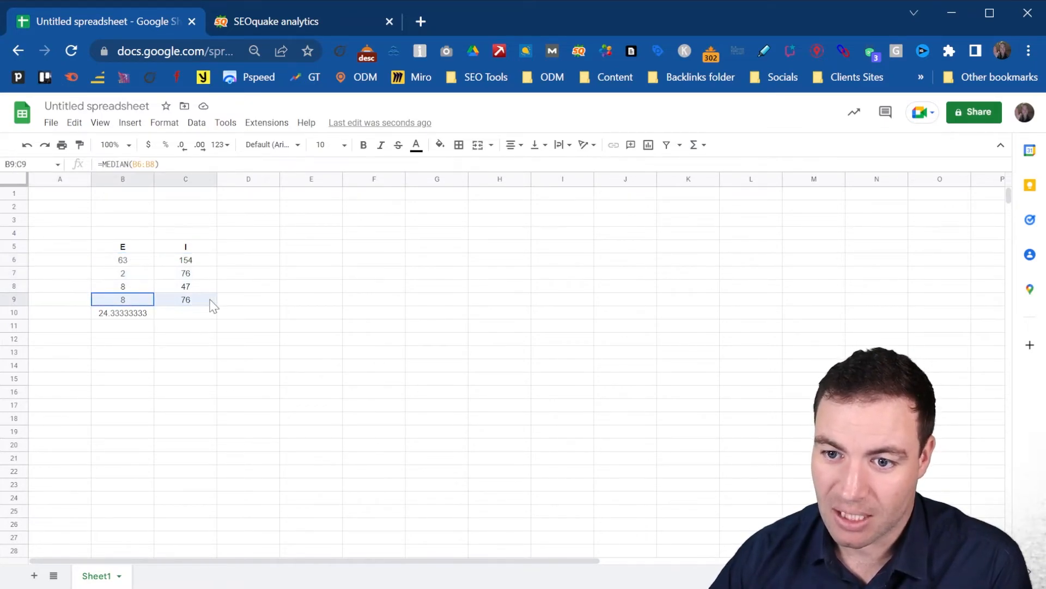
{"action": "left_click", "coordinate": [122, 313]}
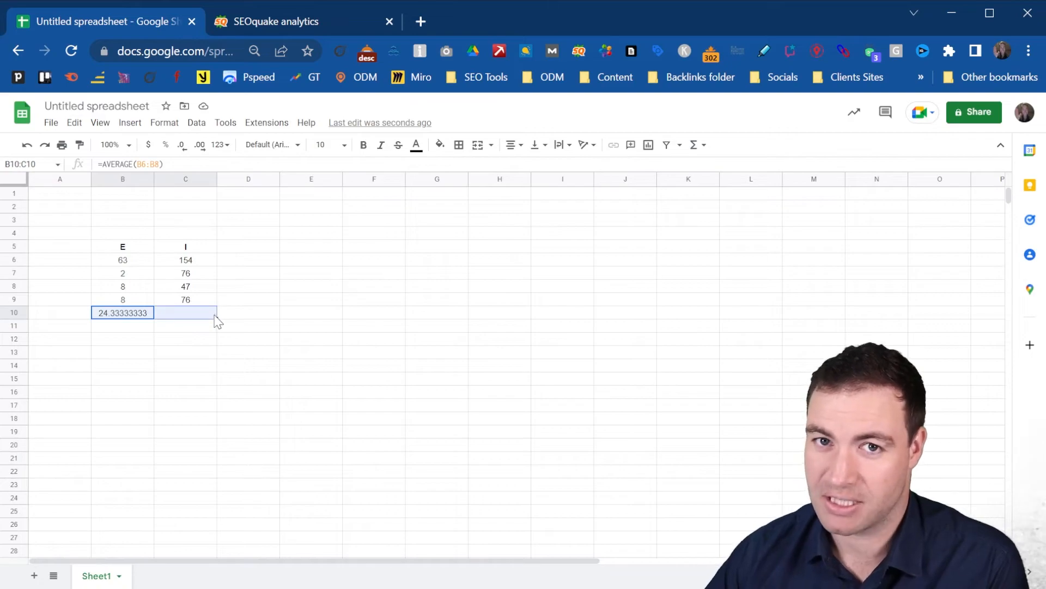
{"action": "mouse_move", "coordinate": [393, 365]}
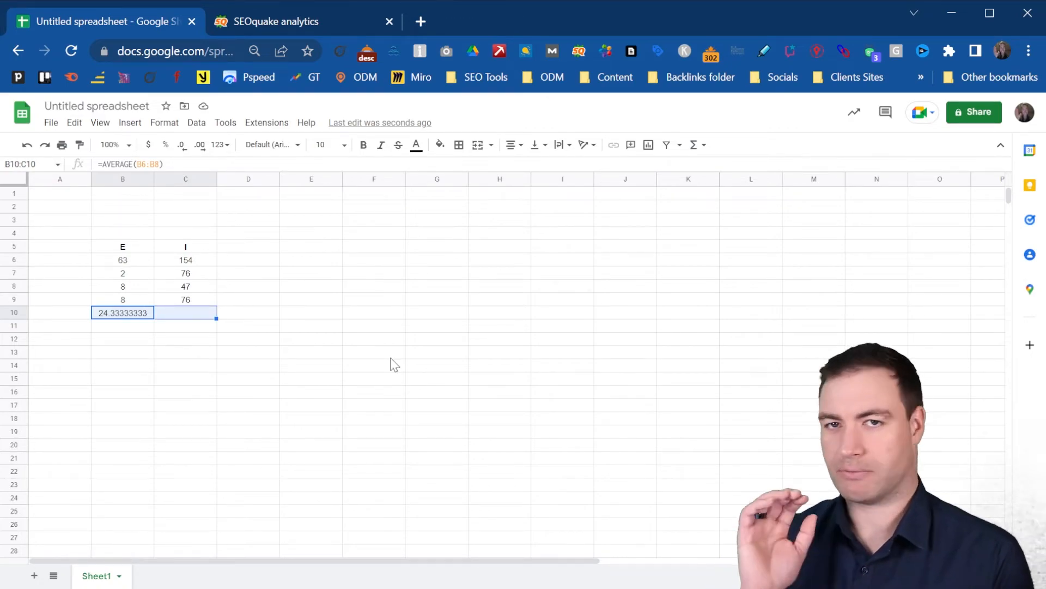